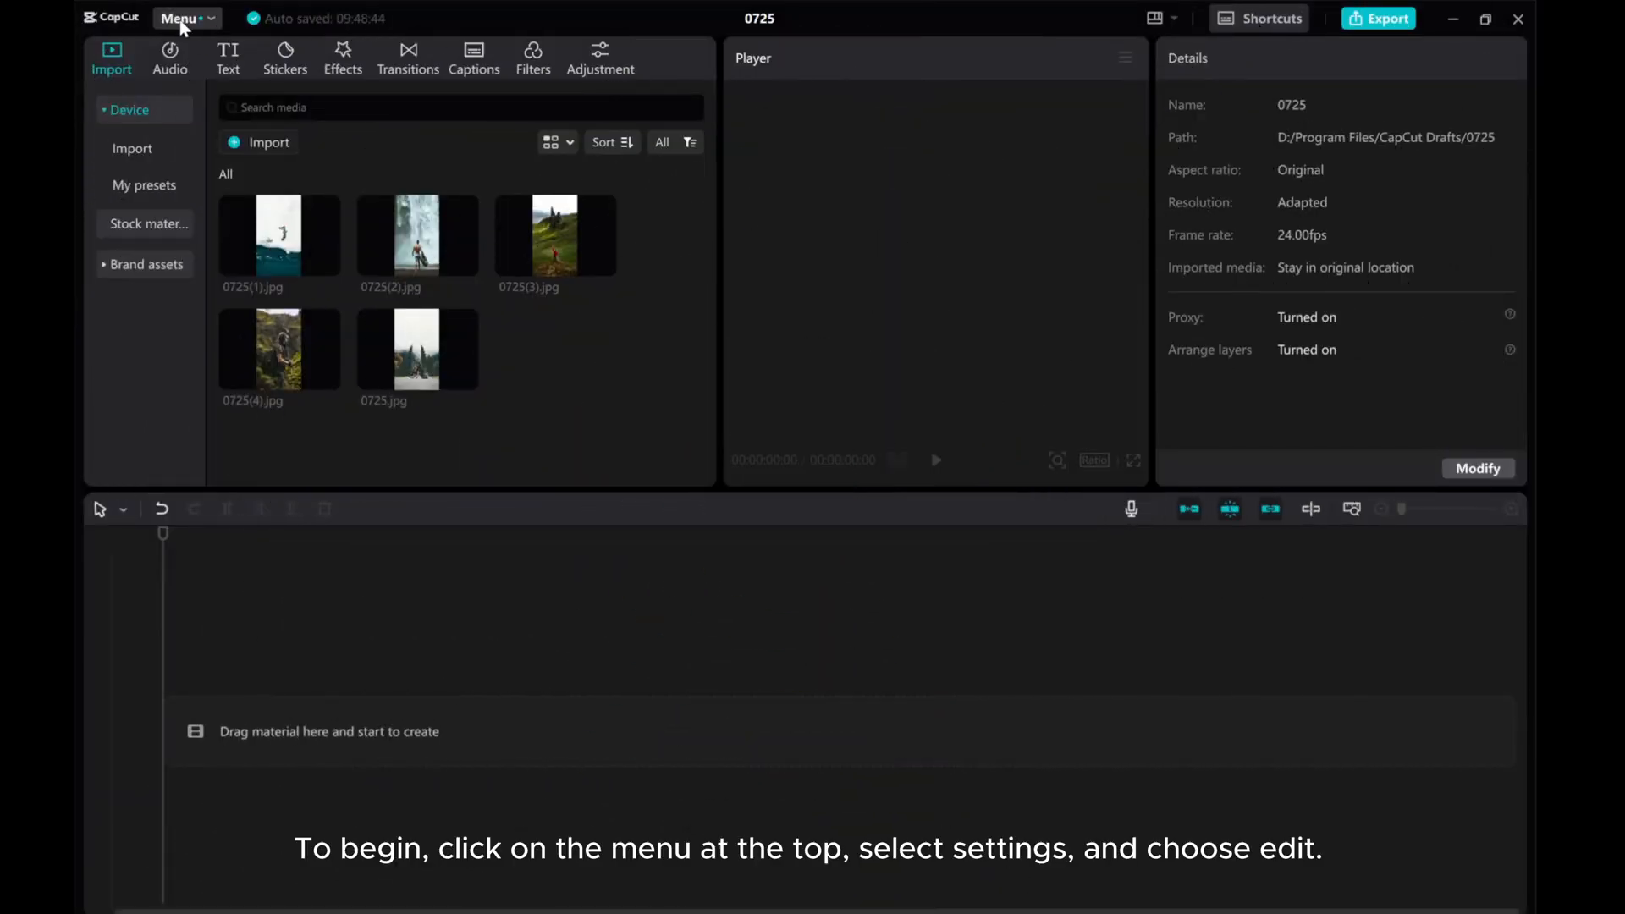
Set CapCut's default image duration to 2.0 seconds in Settings > Edit and save it
click(181, 19)
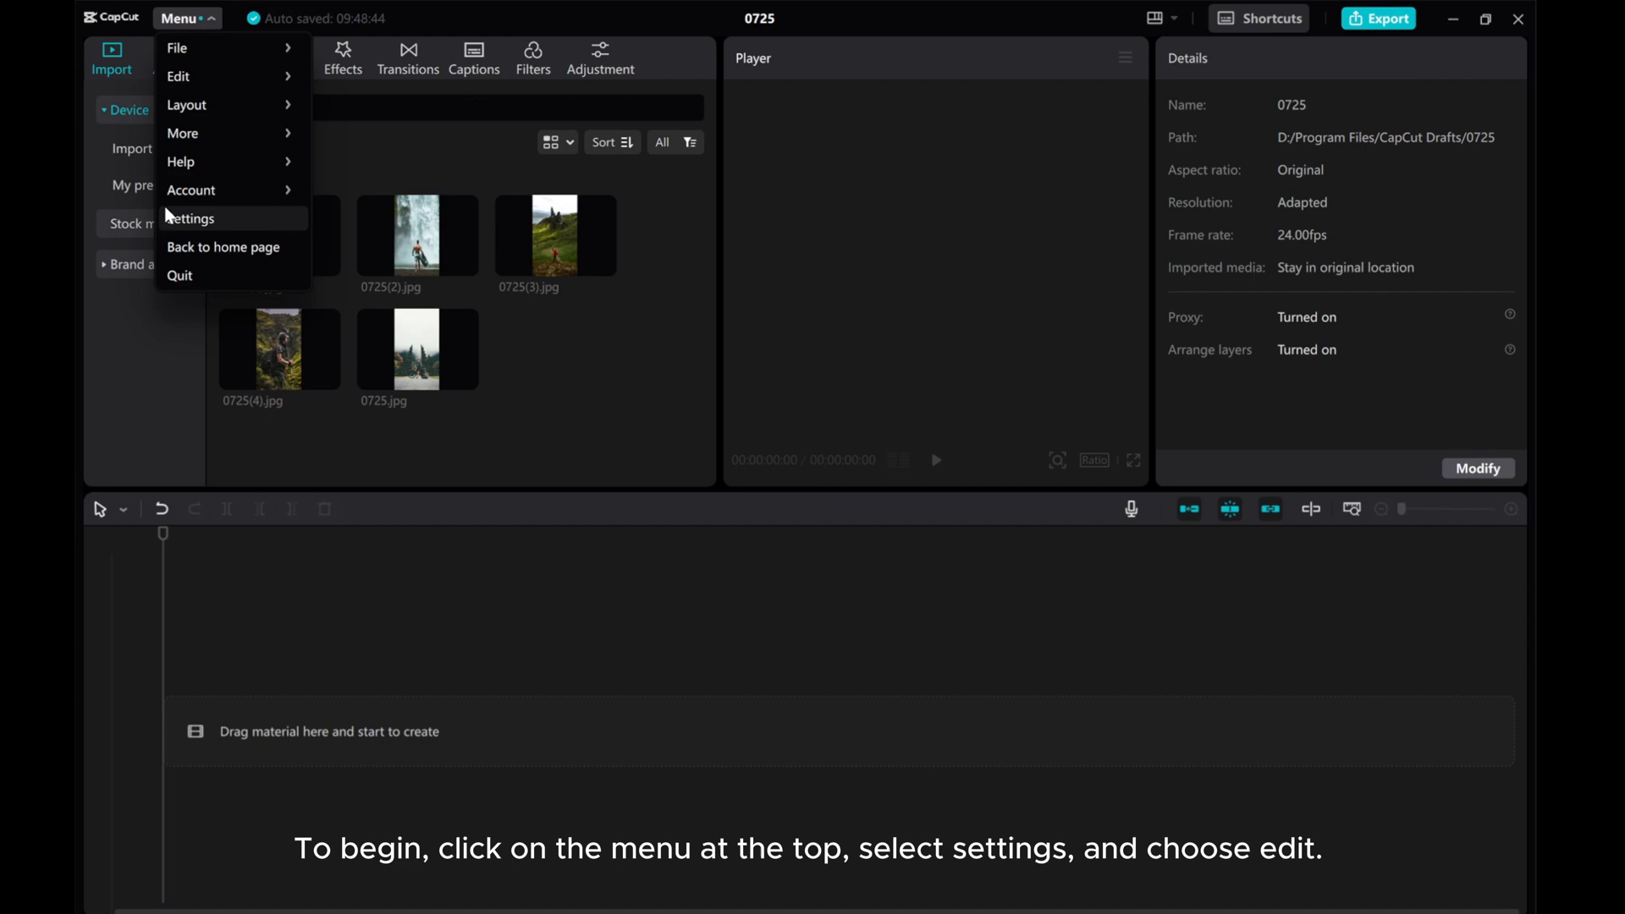
click(191, 219)
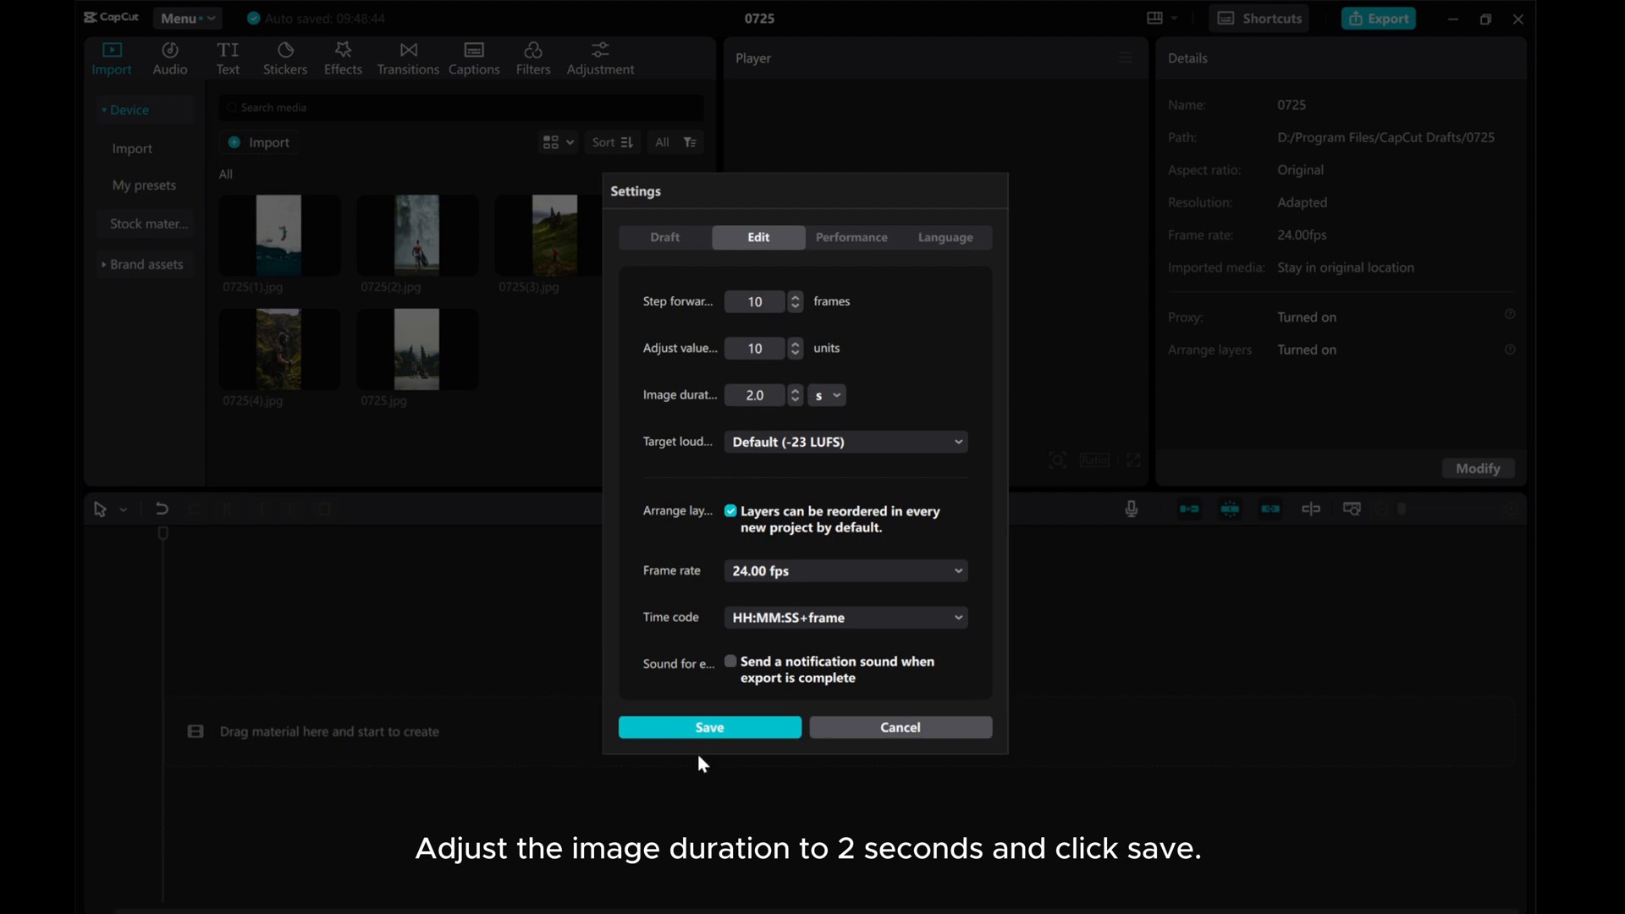
click(709, 726)
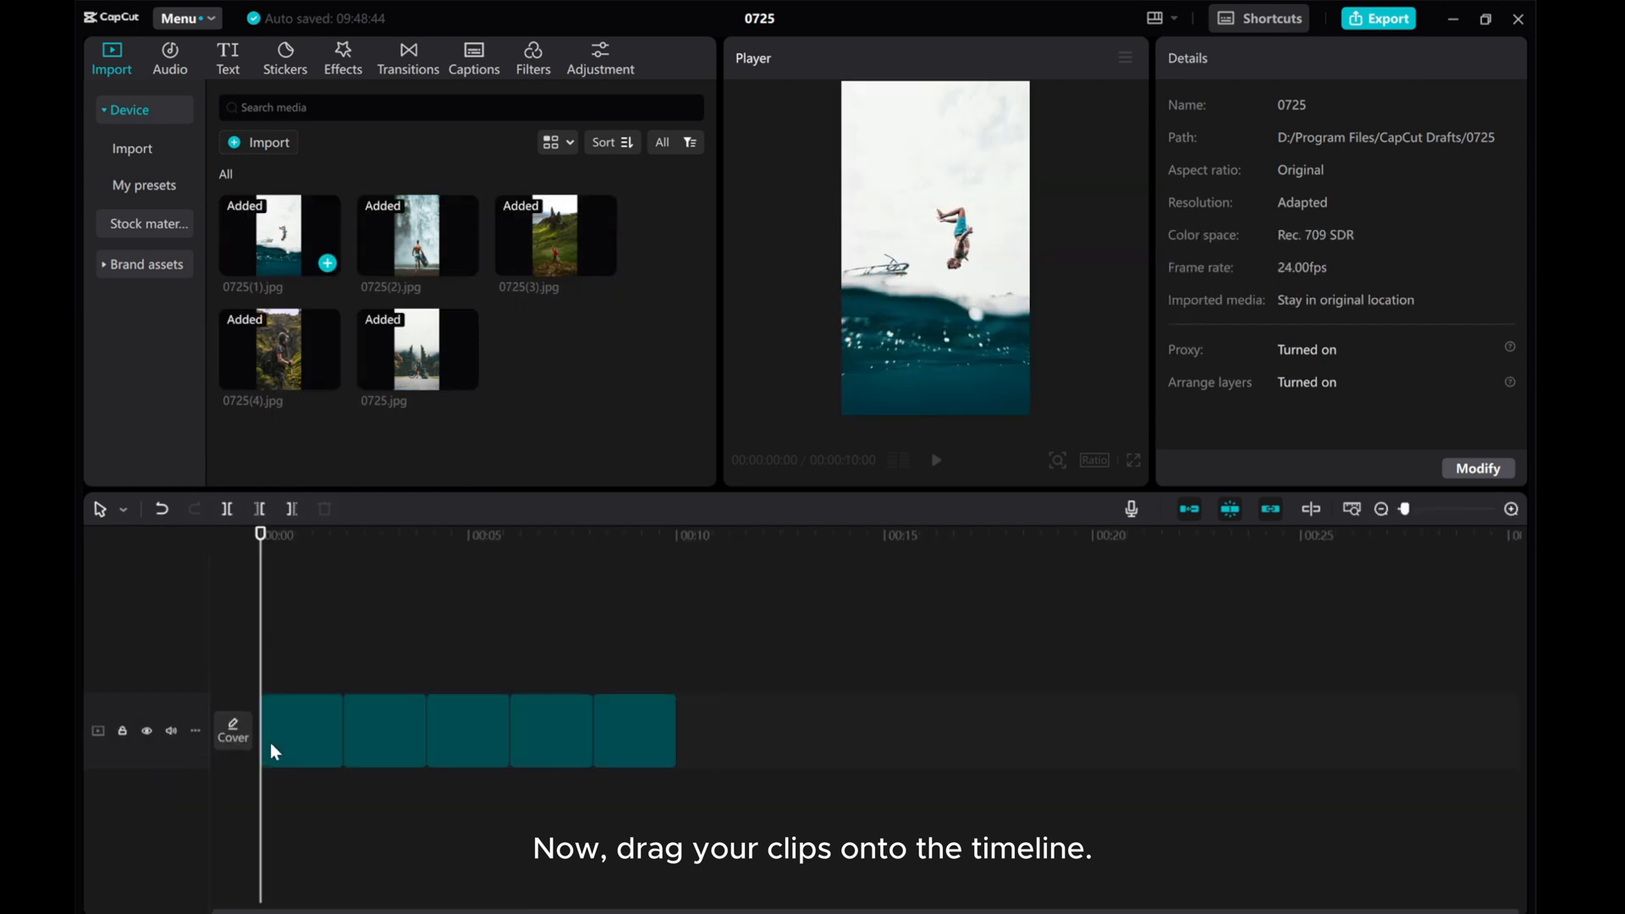
Select the first image clip and zoom the timeline in to see each 2-second clip
click(301, 730)
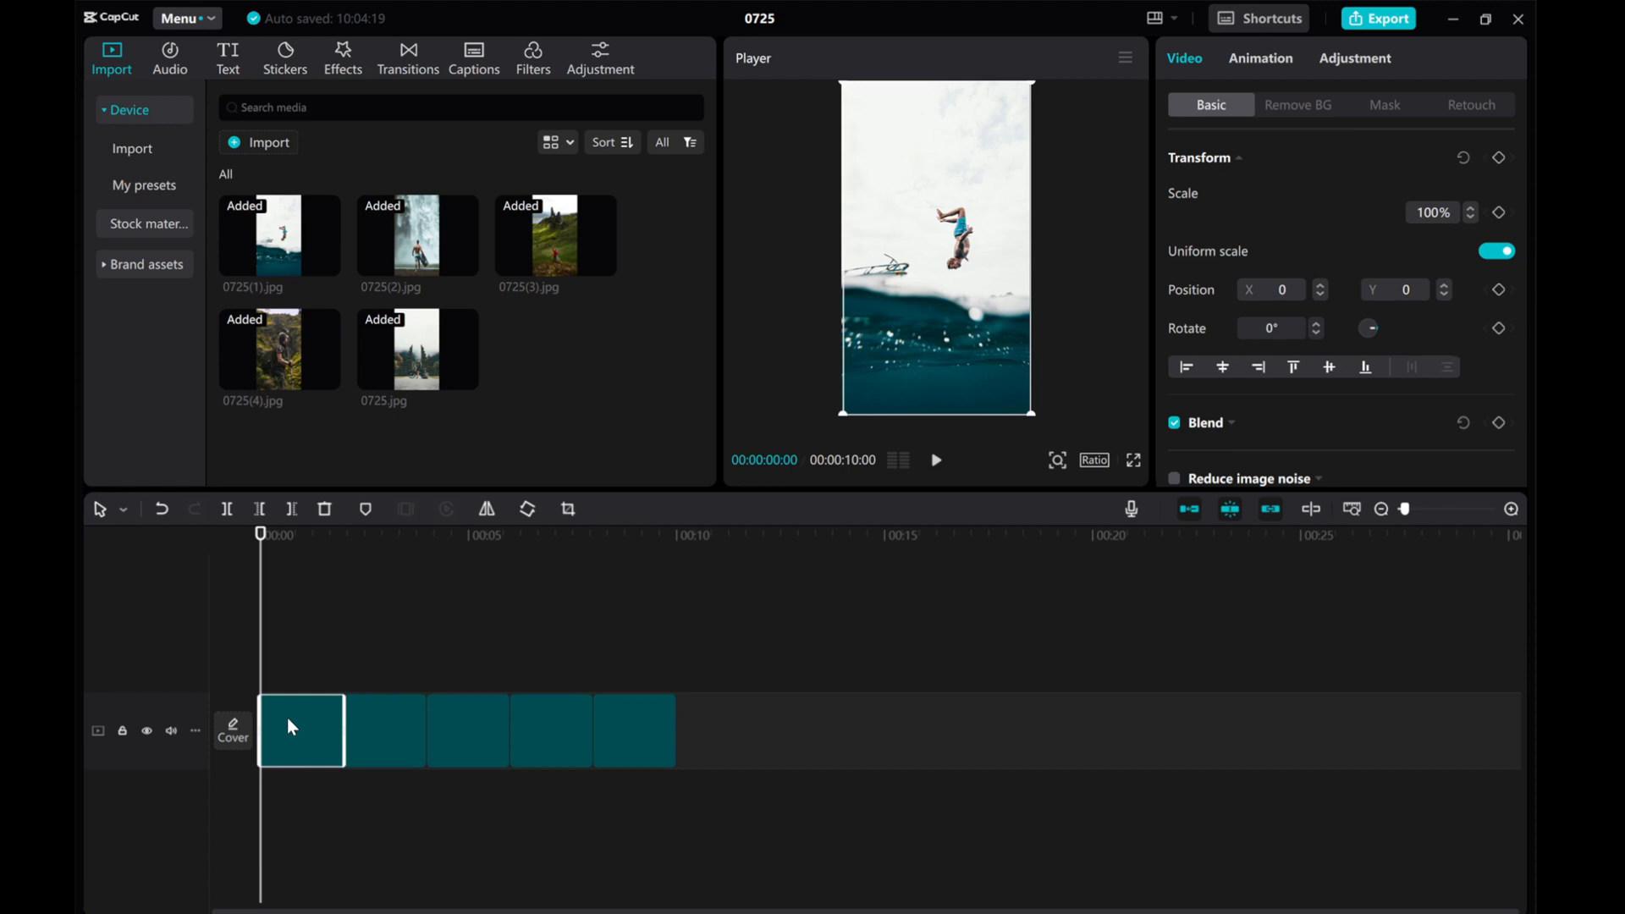
click(1510, 509)
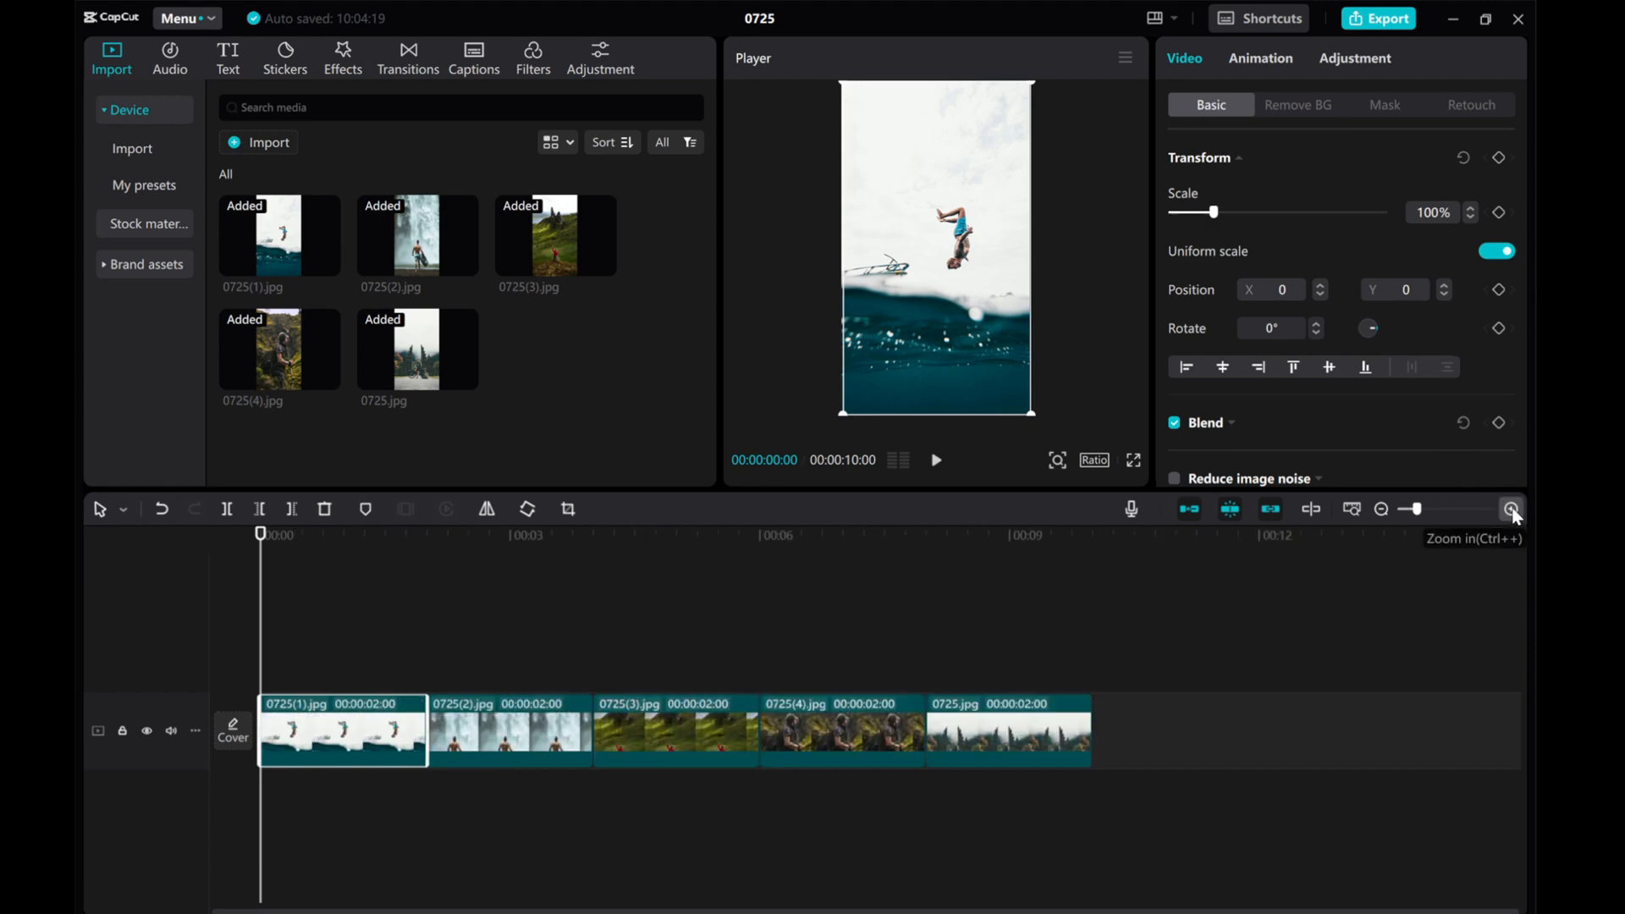
click(509, 730)
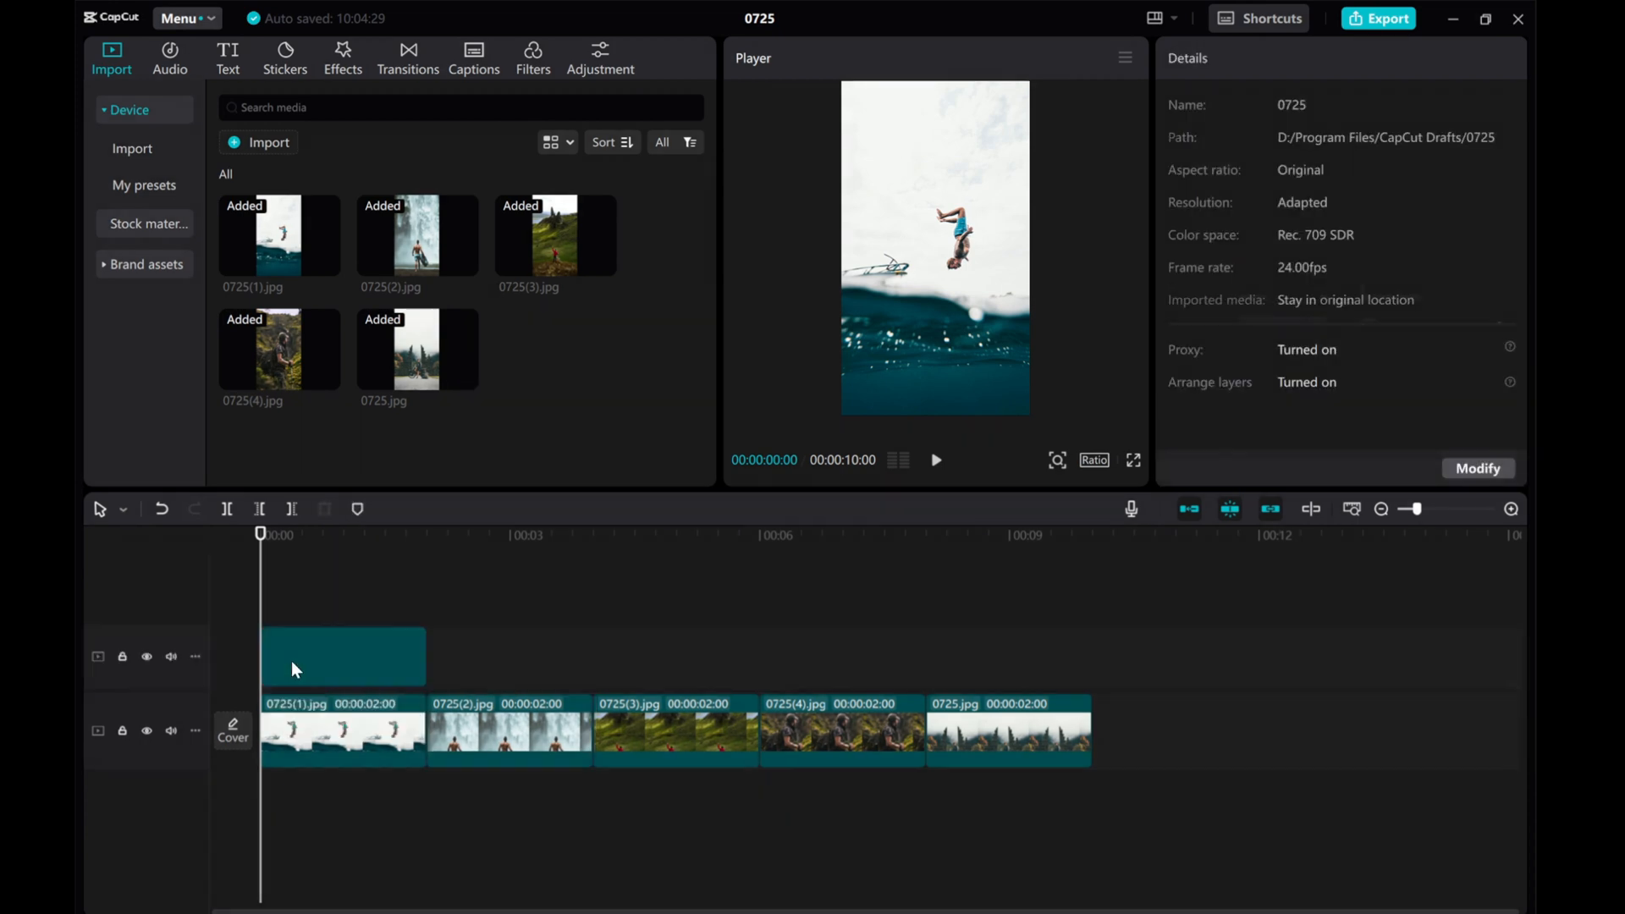
Drop the 0725(2).jpg image onto an overlay track starting at 00:00:01:00
click(342, 656)
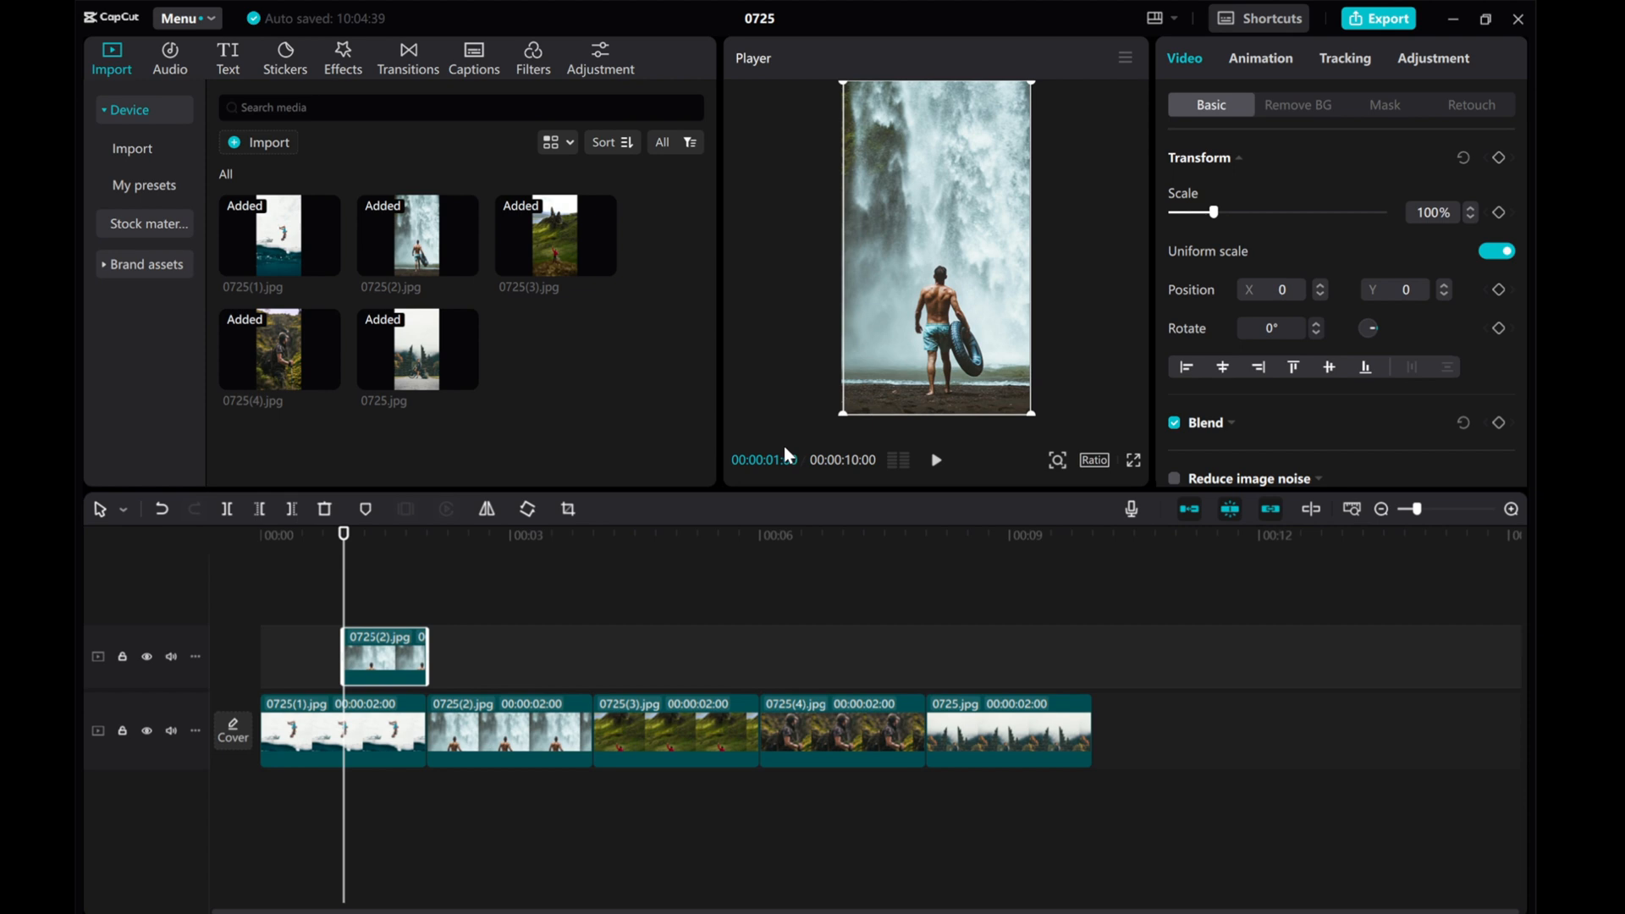
mouse_move(296, 627)
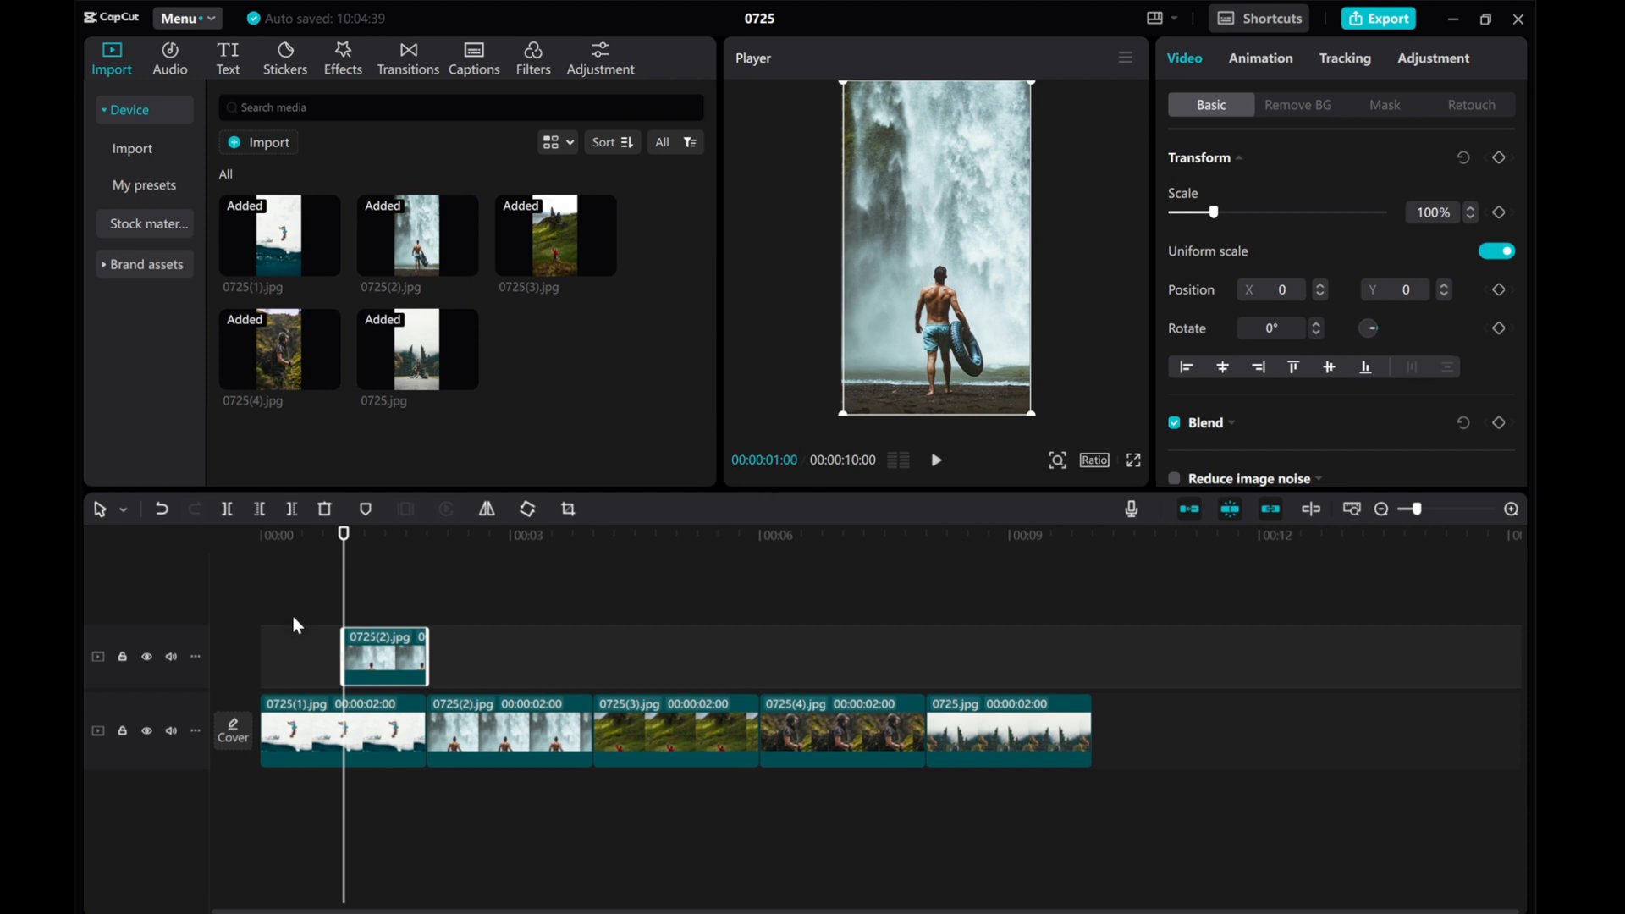
mouse_move(392, 668)
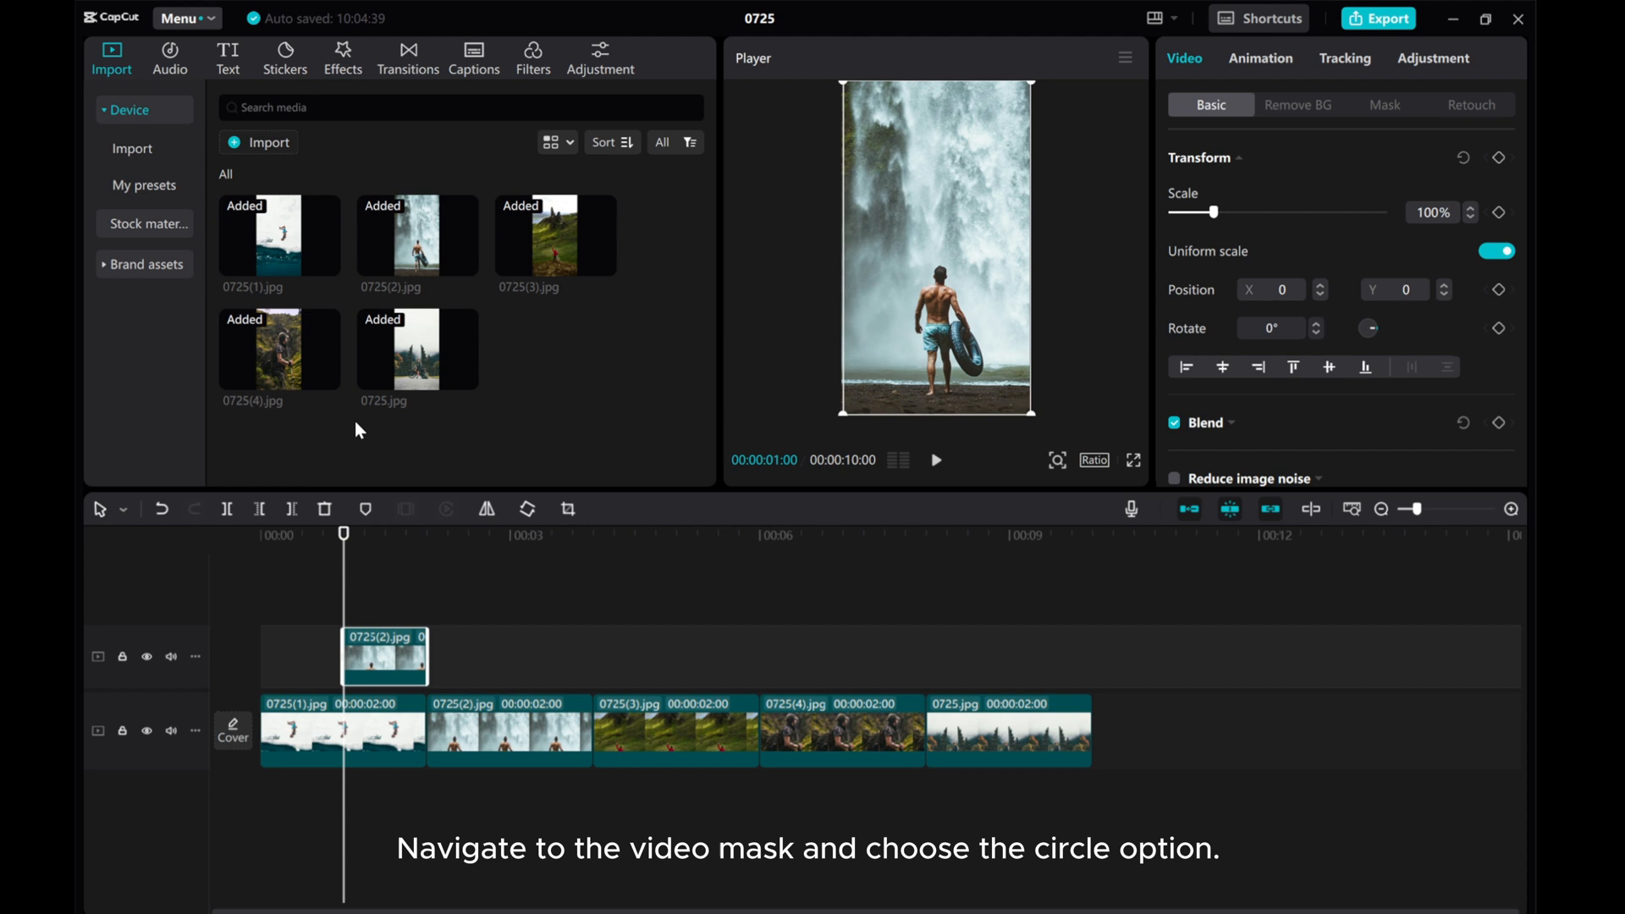
mouse_move(1417, 78)
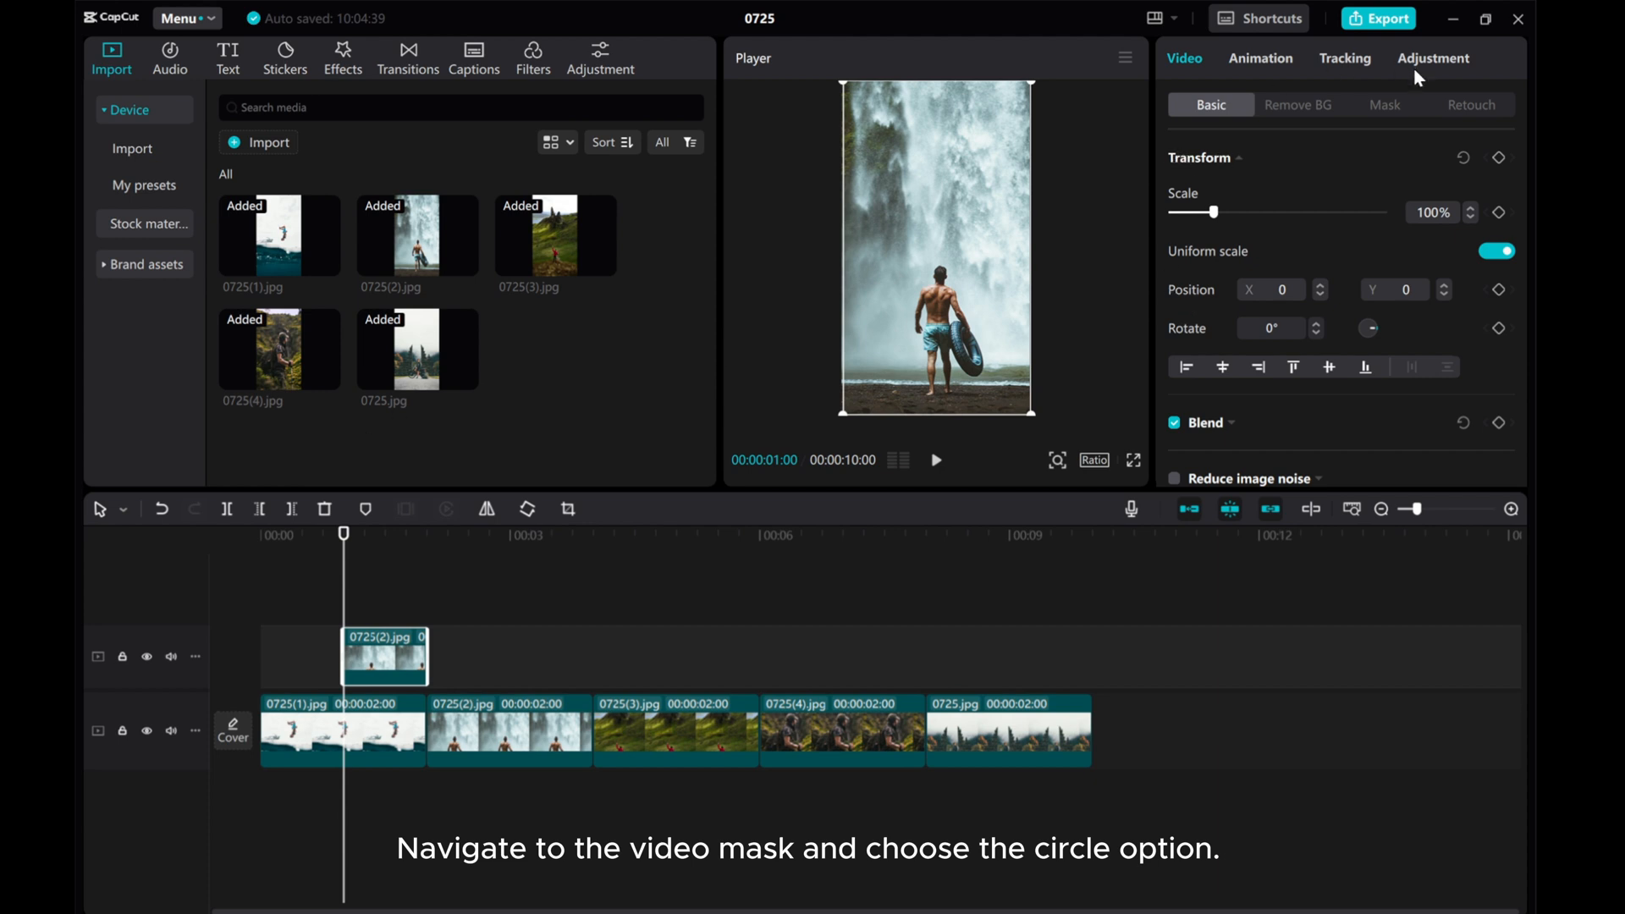
Apply a Circle mask to the overlay clip and enlarge it to about 1086 × 1081
click(1383, 103)
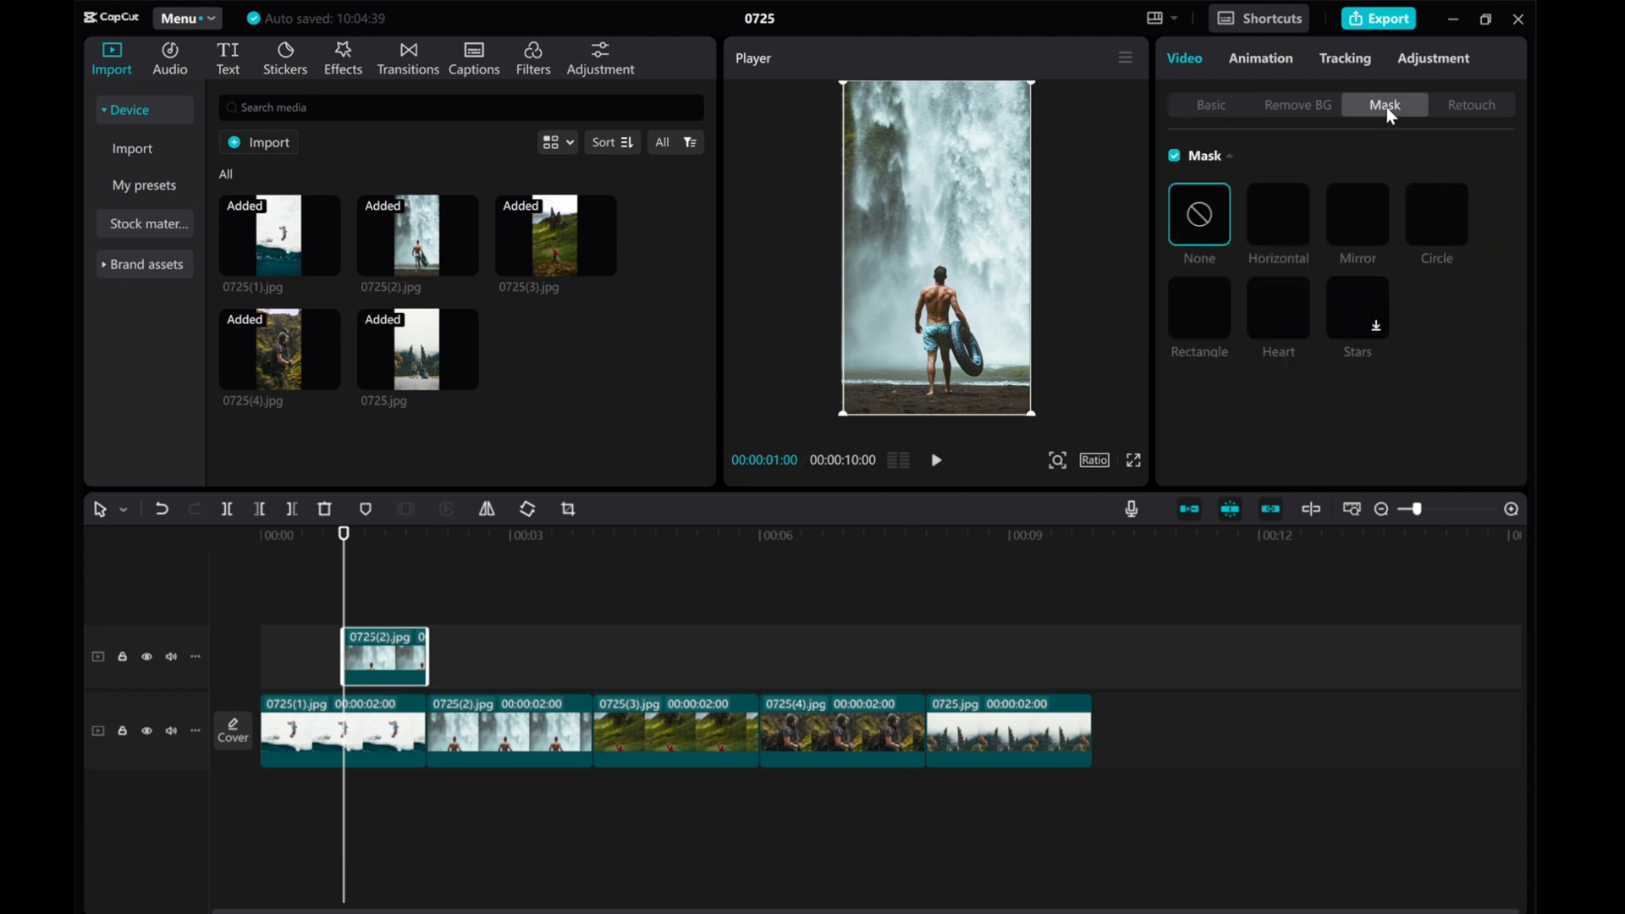
click(1435, 214)
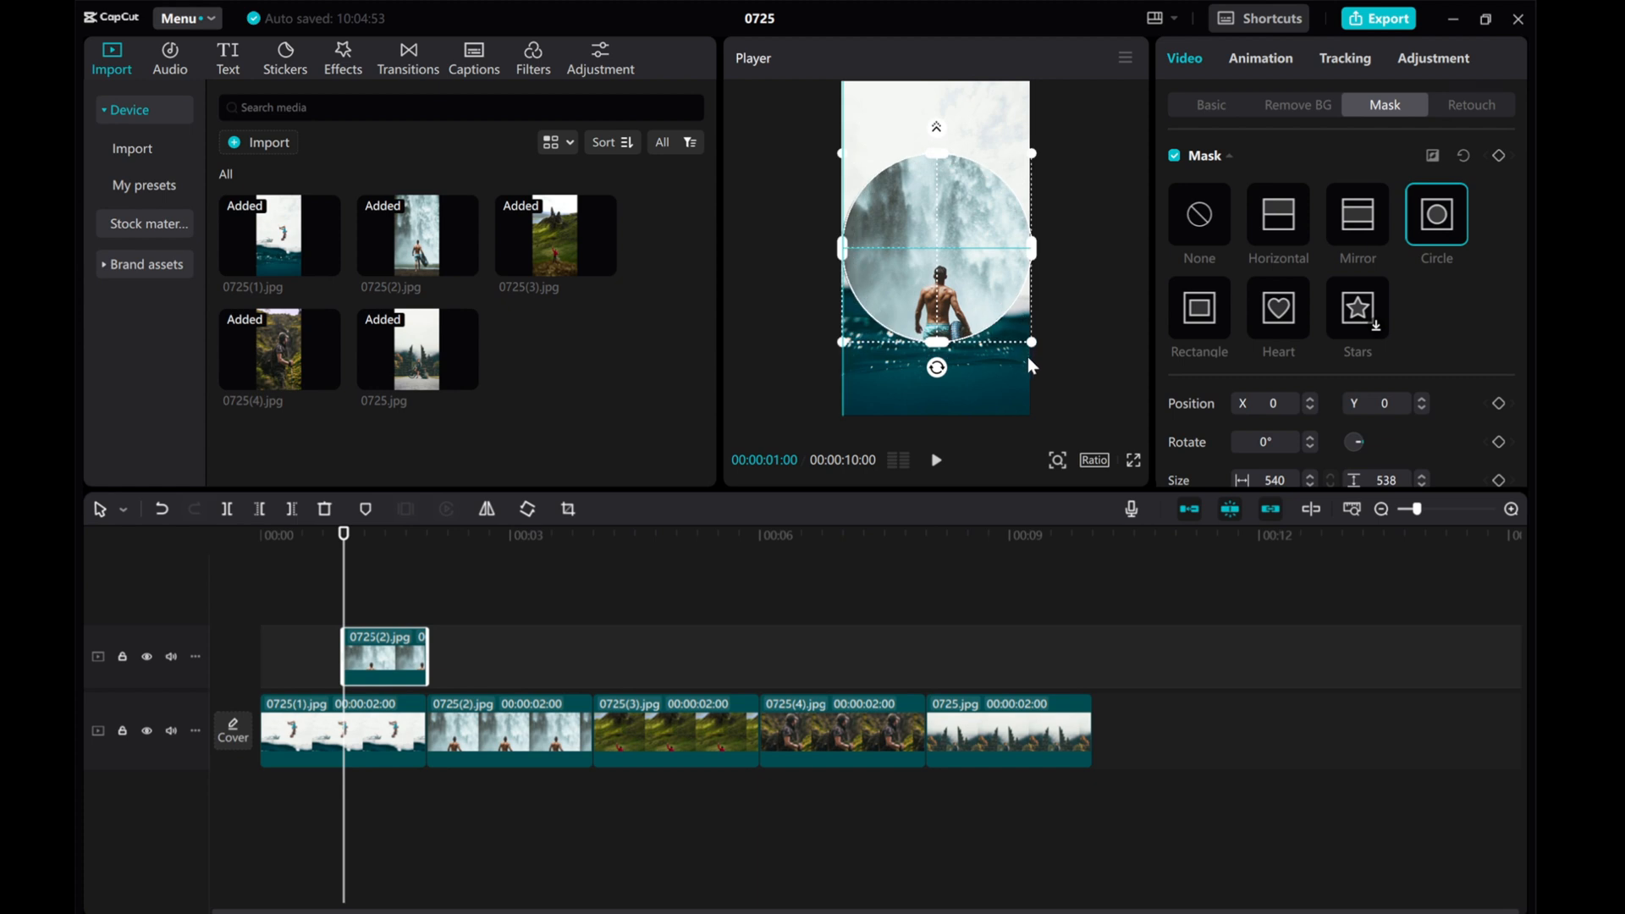
drag(1030, 366, 1031, 345)
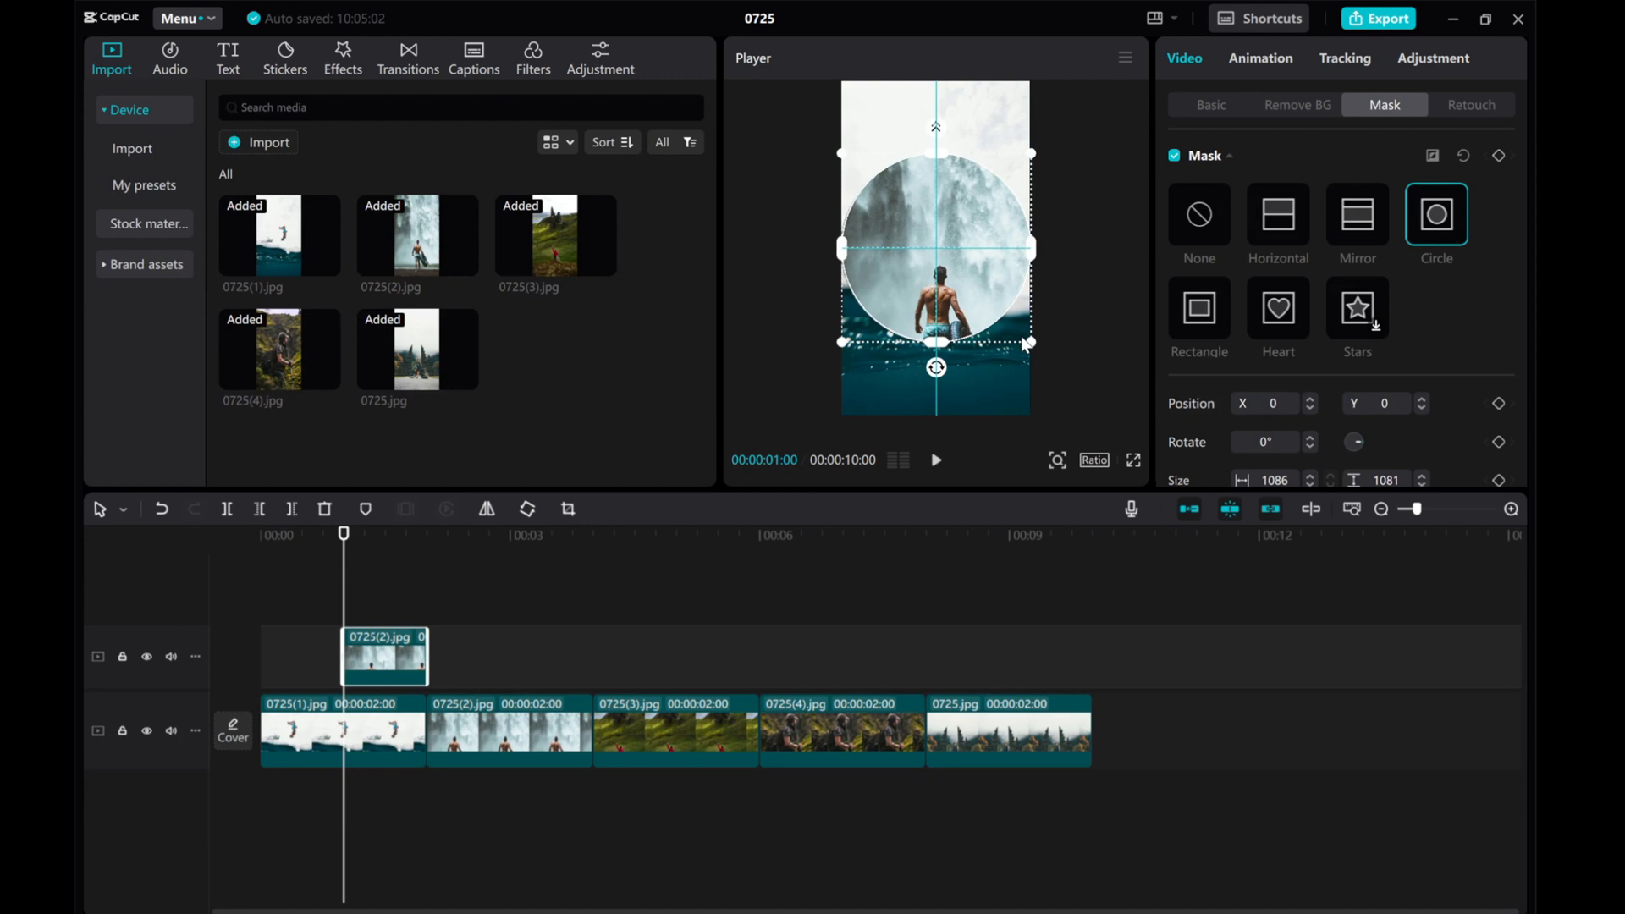
drag(1026, 342, 1019, 319)
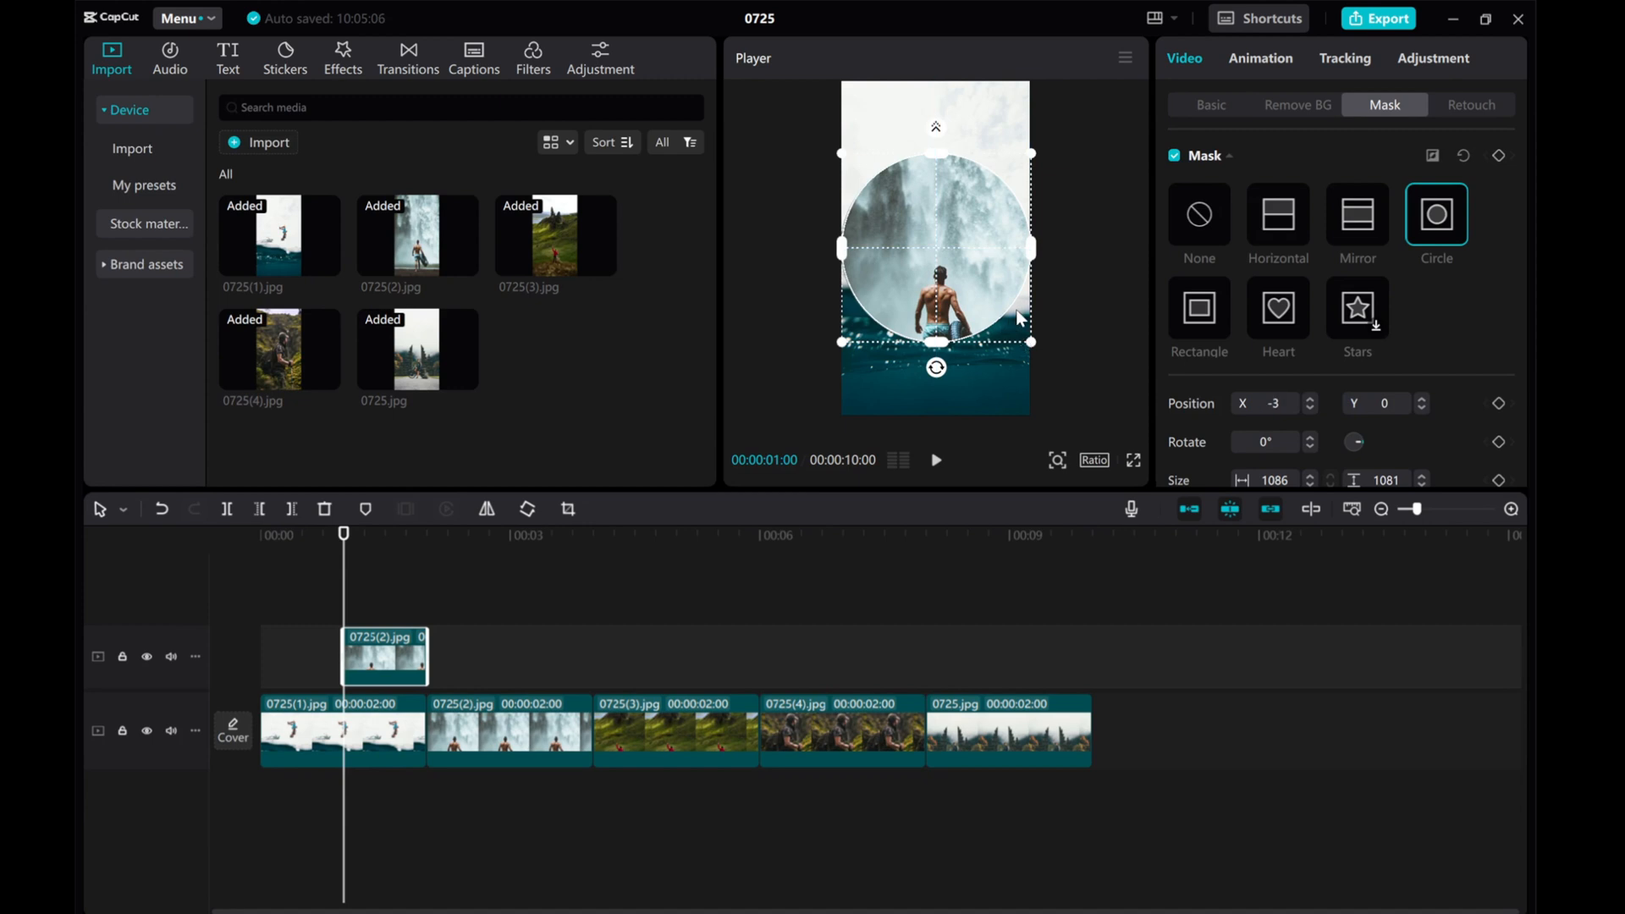
mouse_move(1215, 112)
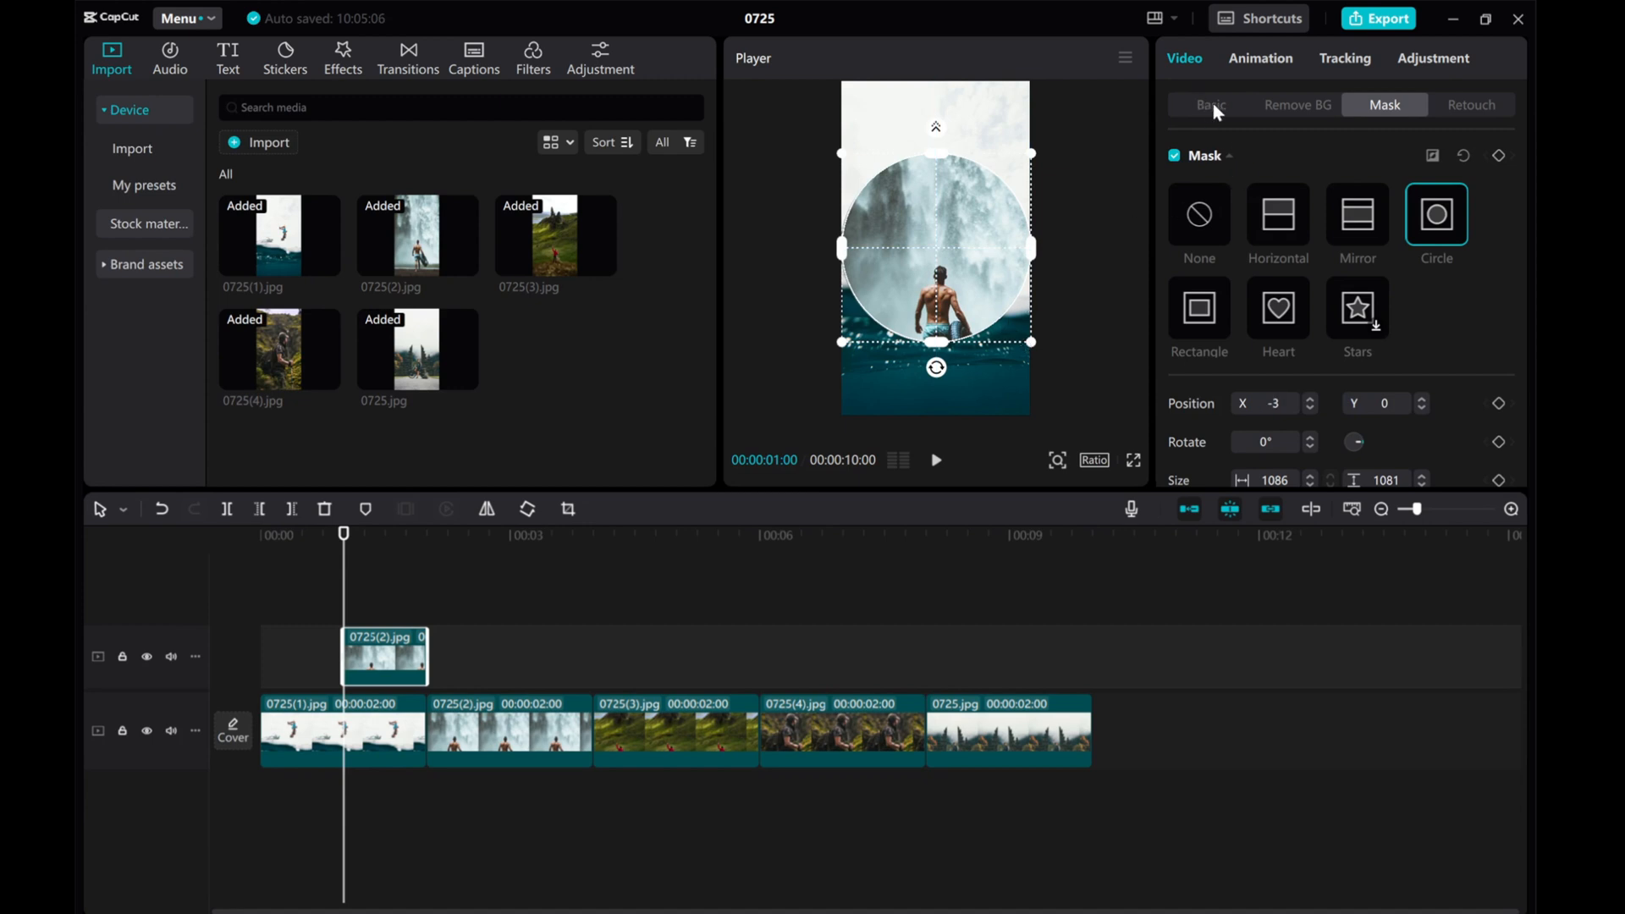
Set the overlay clip's Vignette effect to 38 under Adjustment
click(1432, 58)
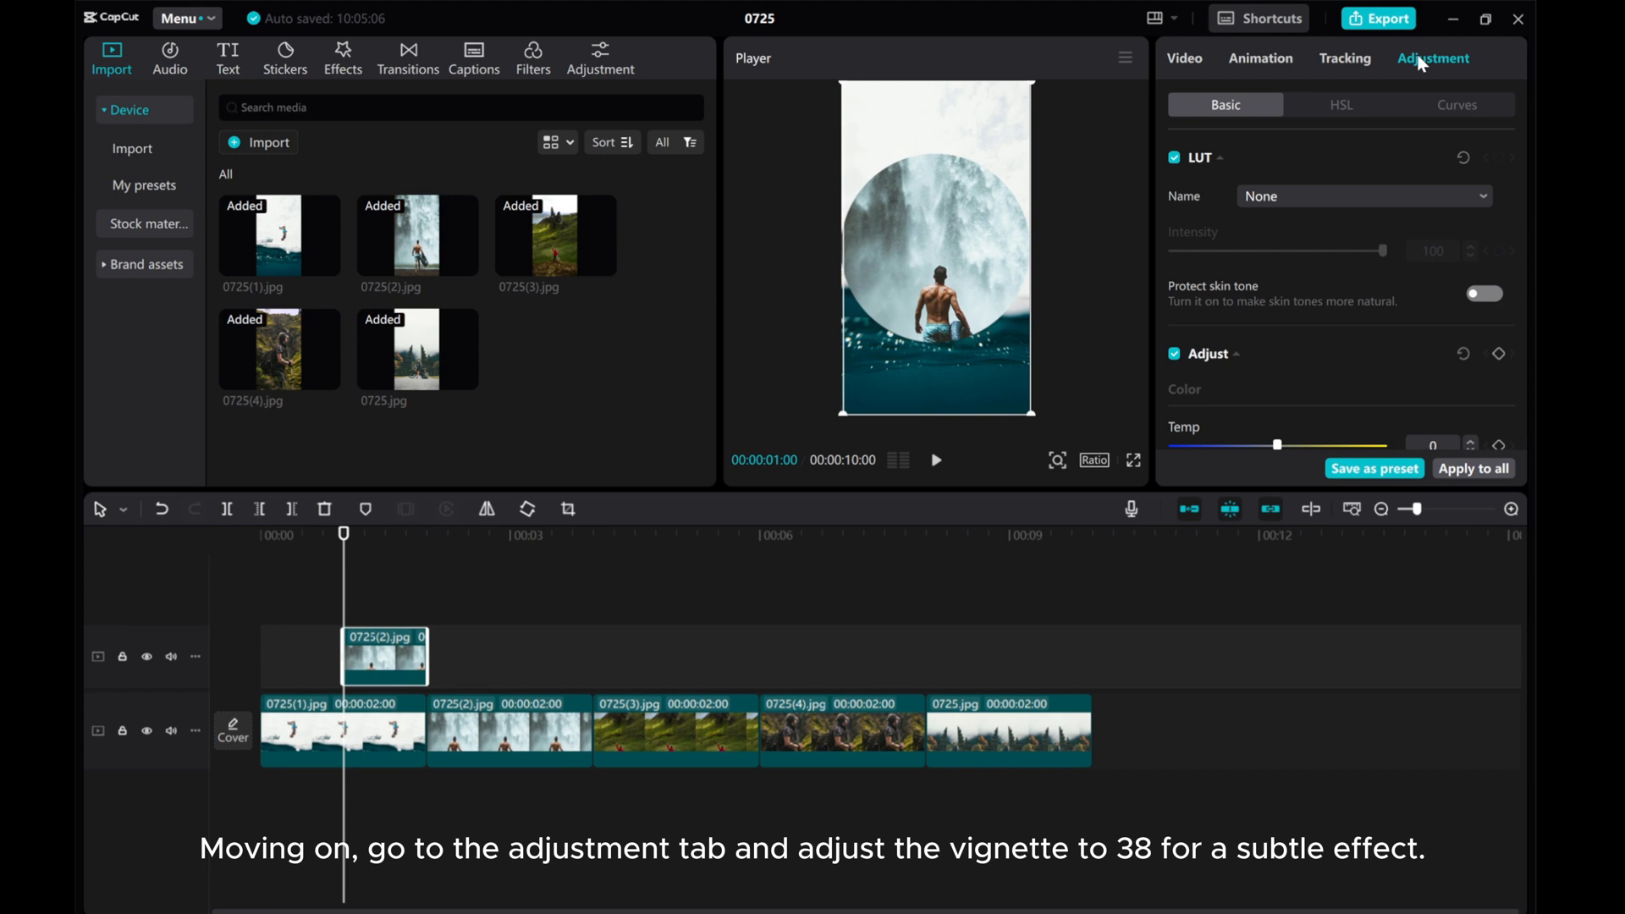
scroll(down, 3)
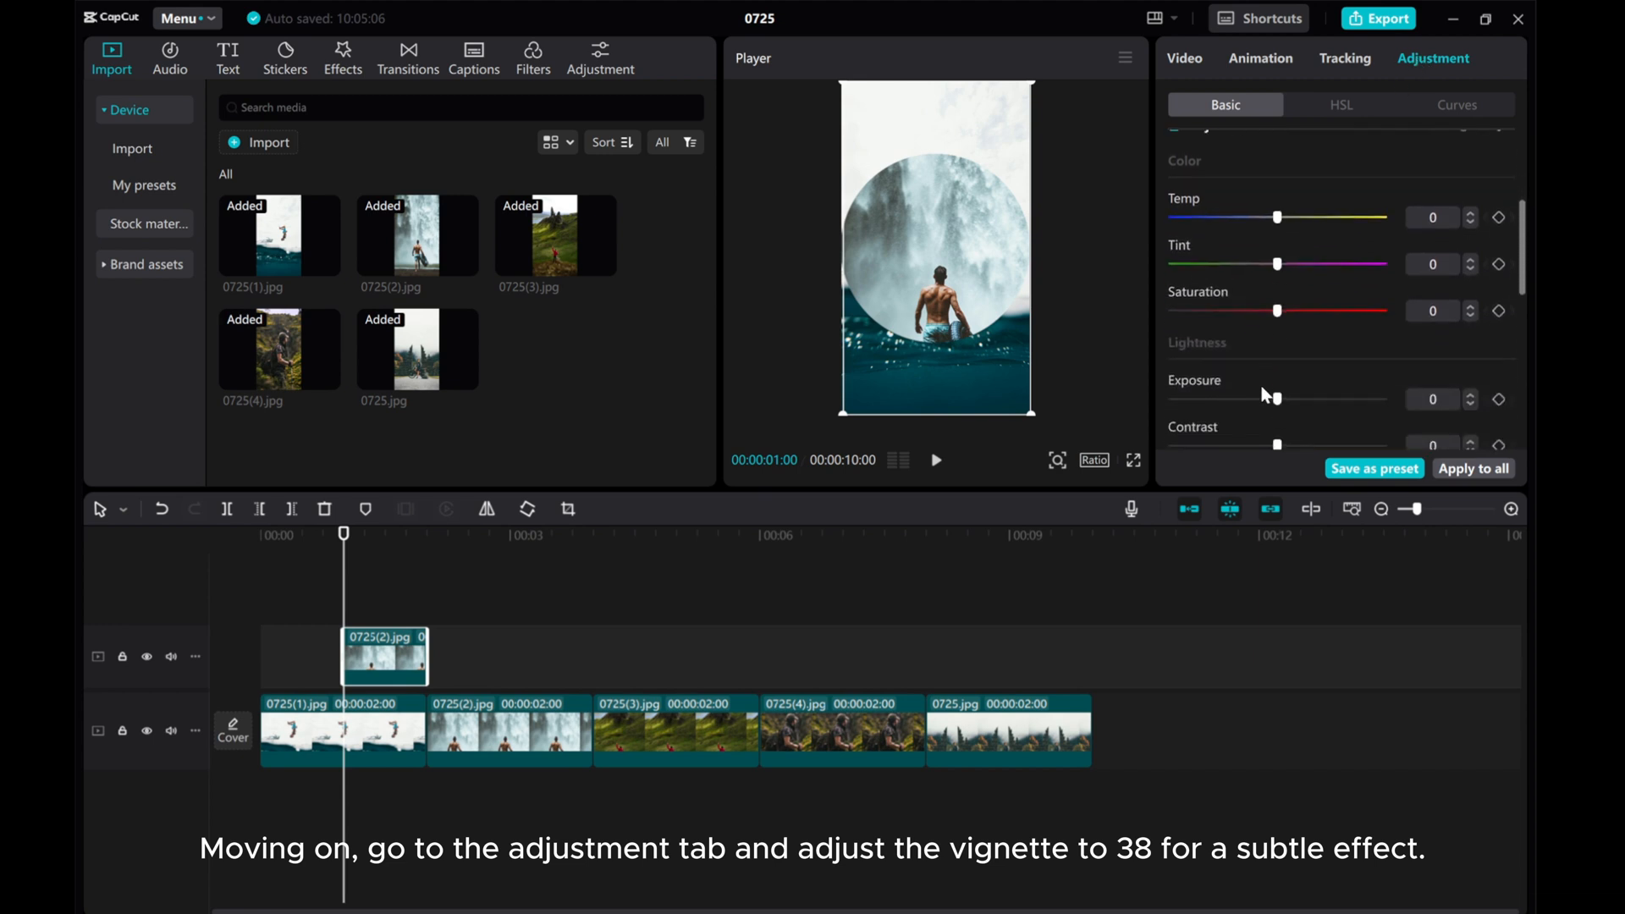
scroll(down, 3)
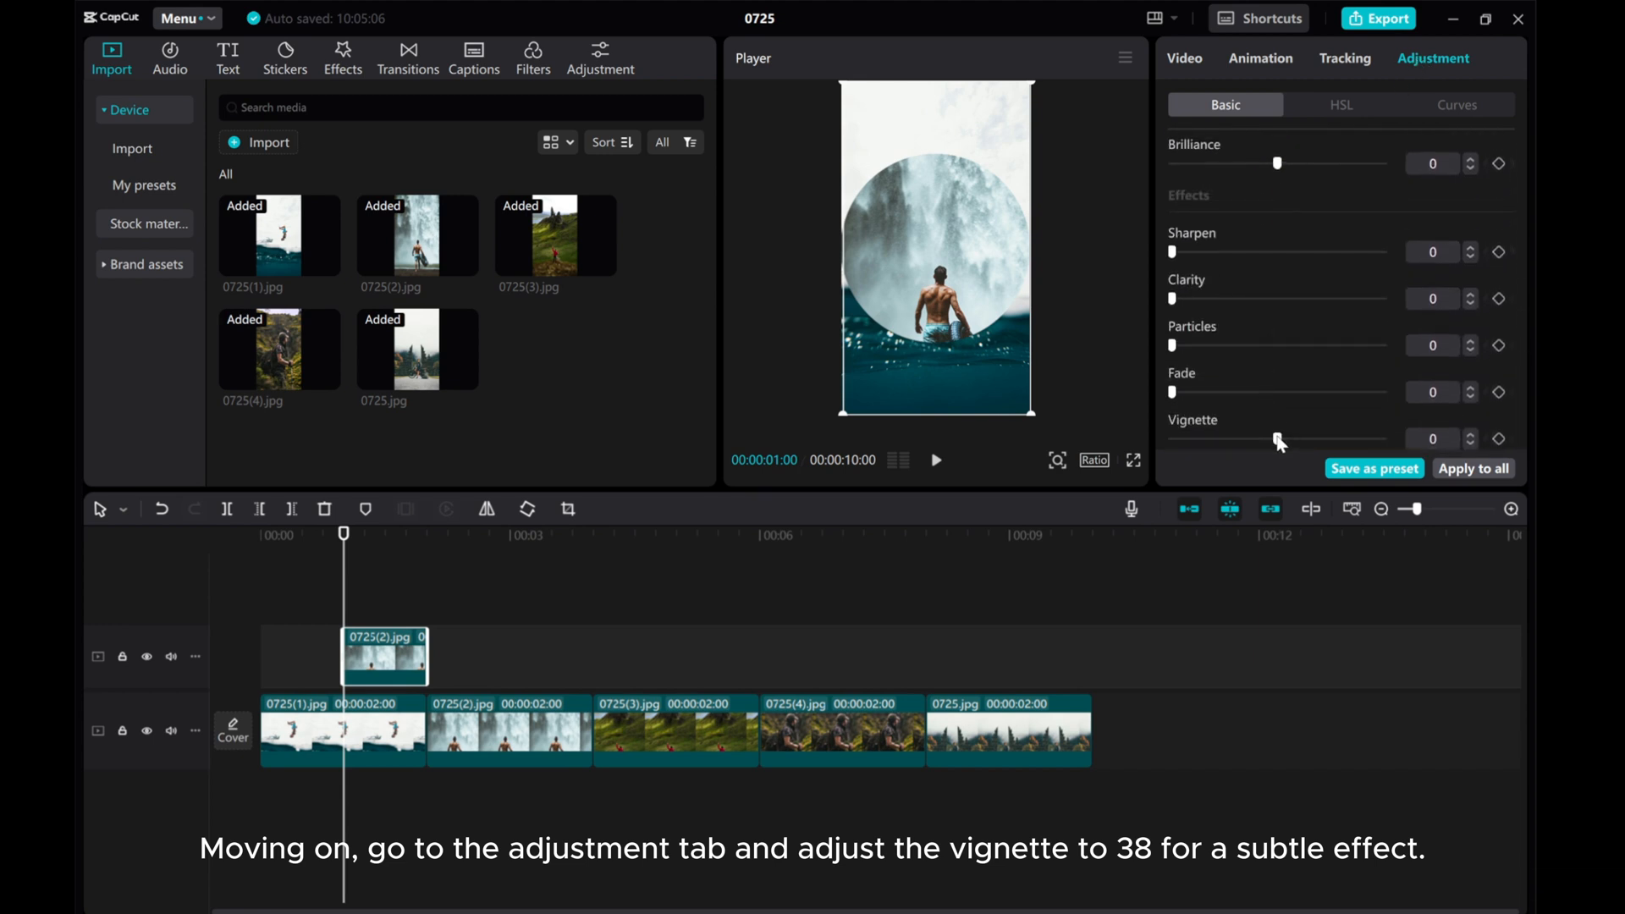
drag(1278, 438, 1347, 439)
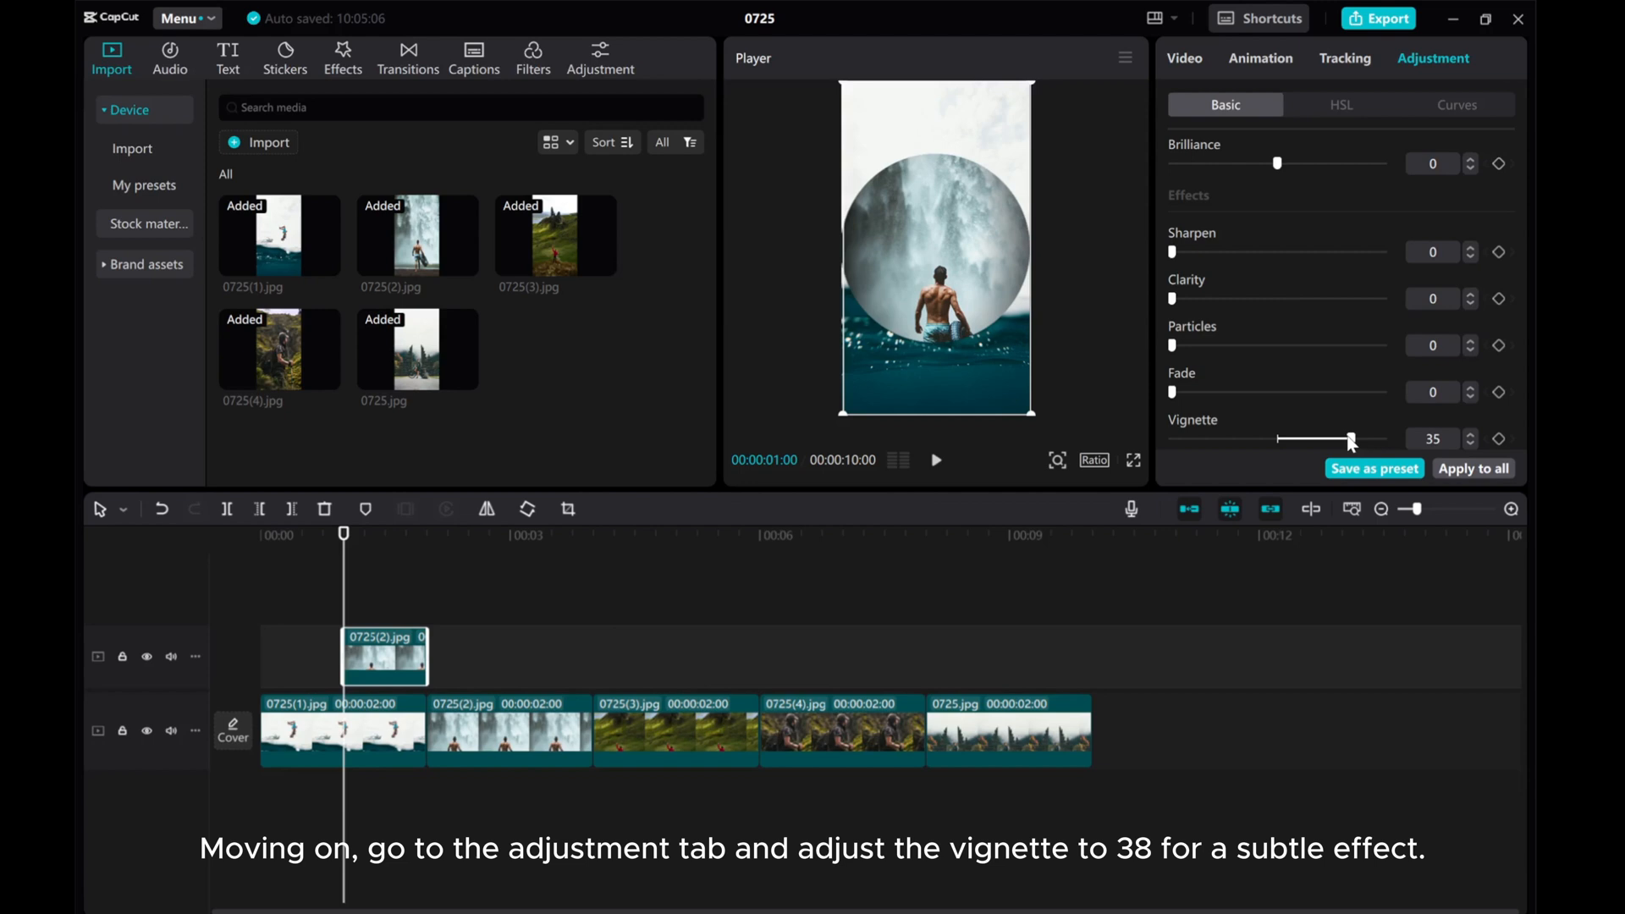
drag(1331, 439, 1356, 439)
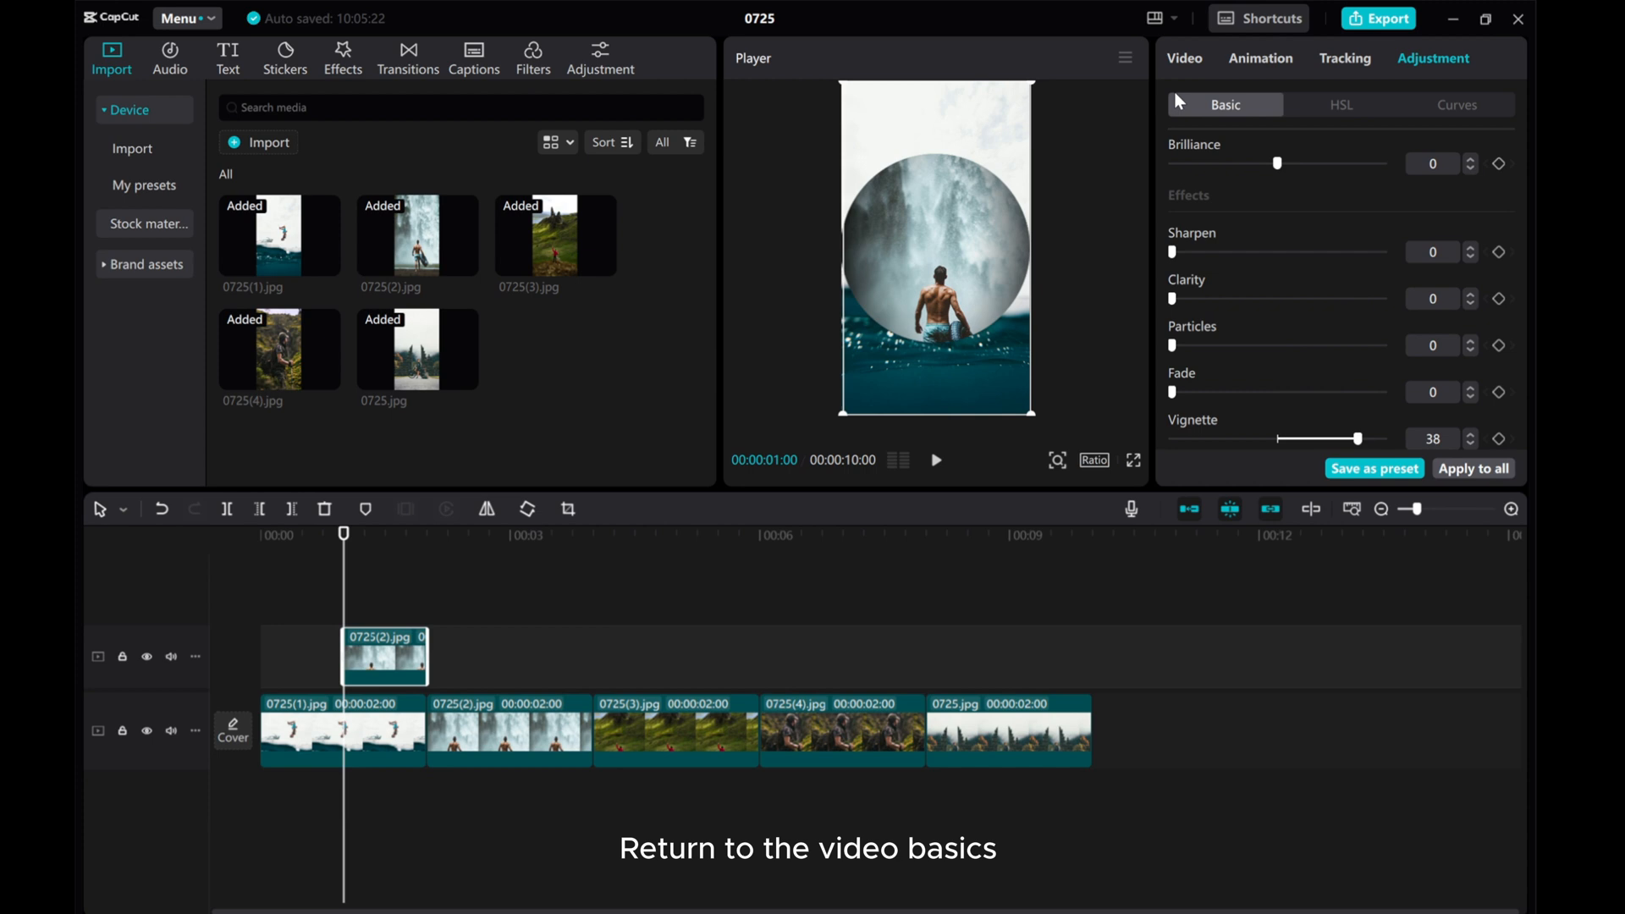
Add Transform keyframes at the overlay clip's start and middle, then jump to its end
click(1183, 58)
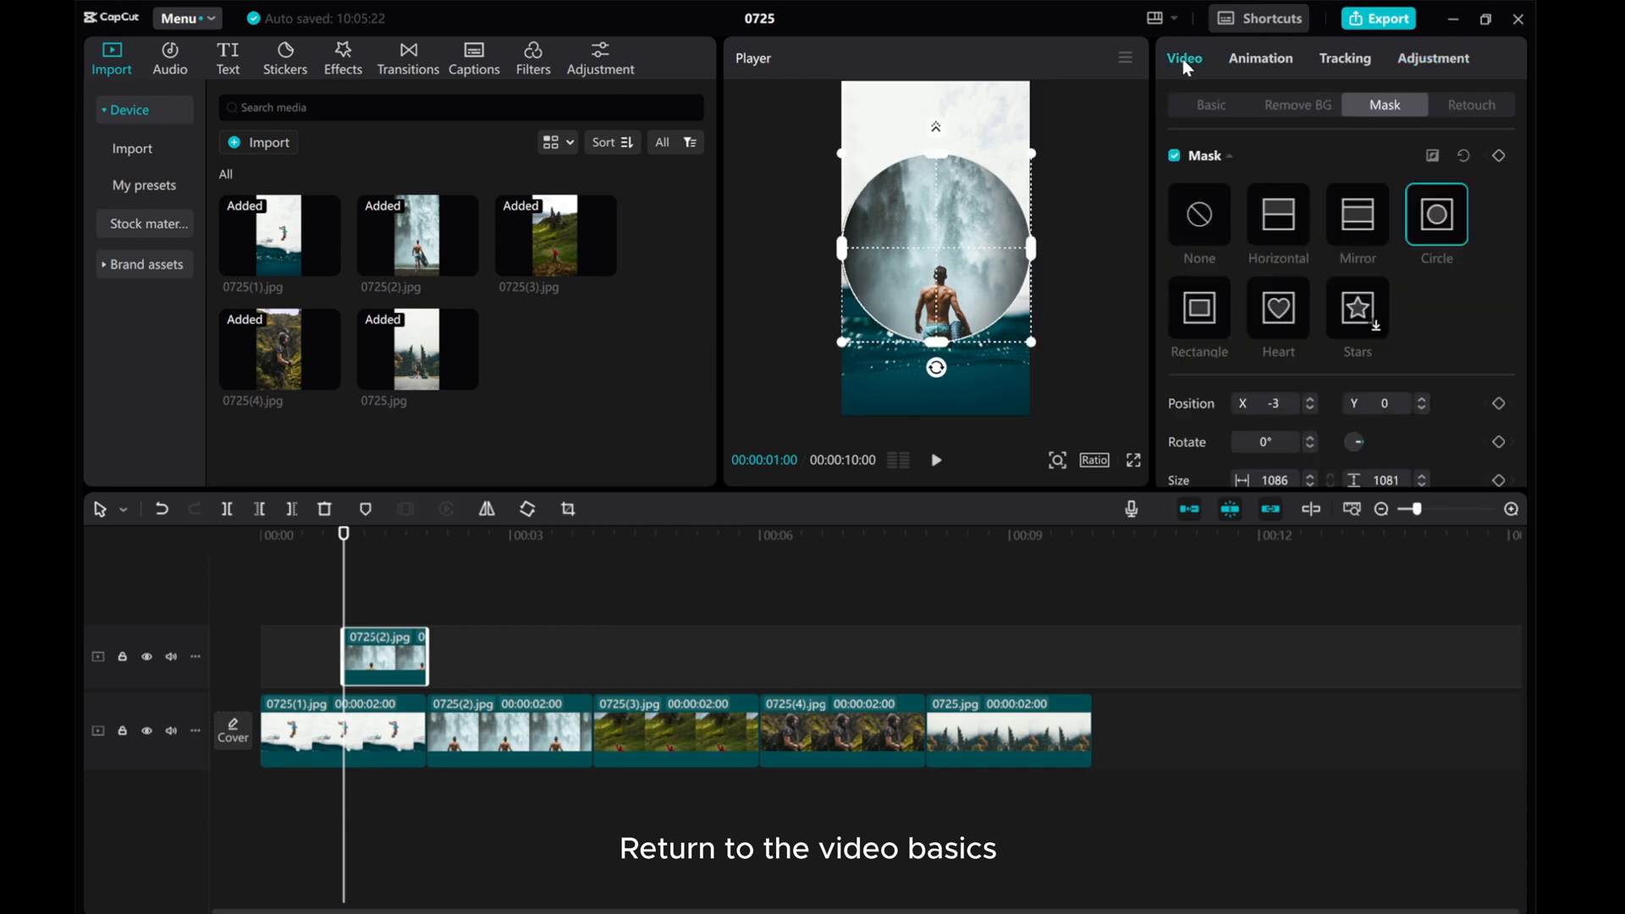
click(1210, 105)
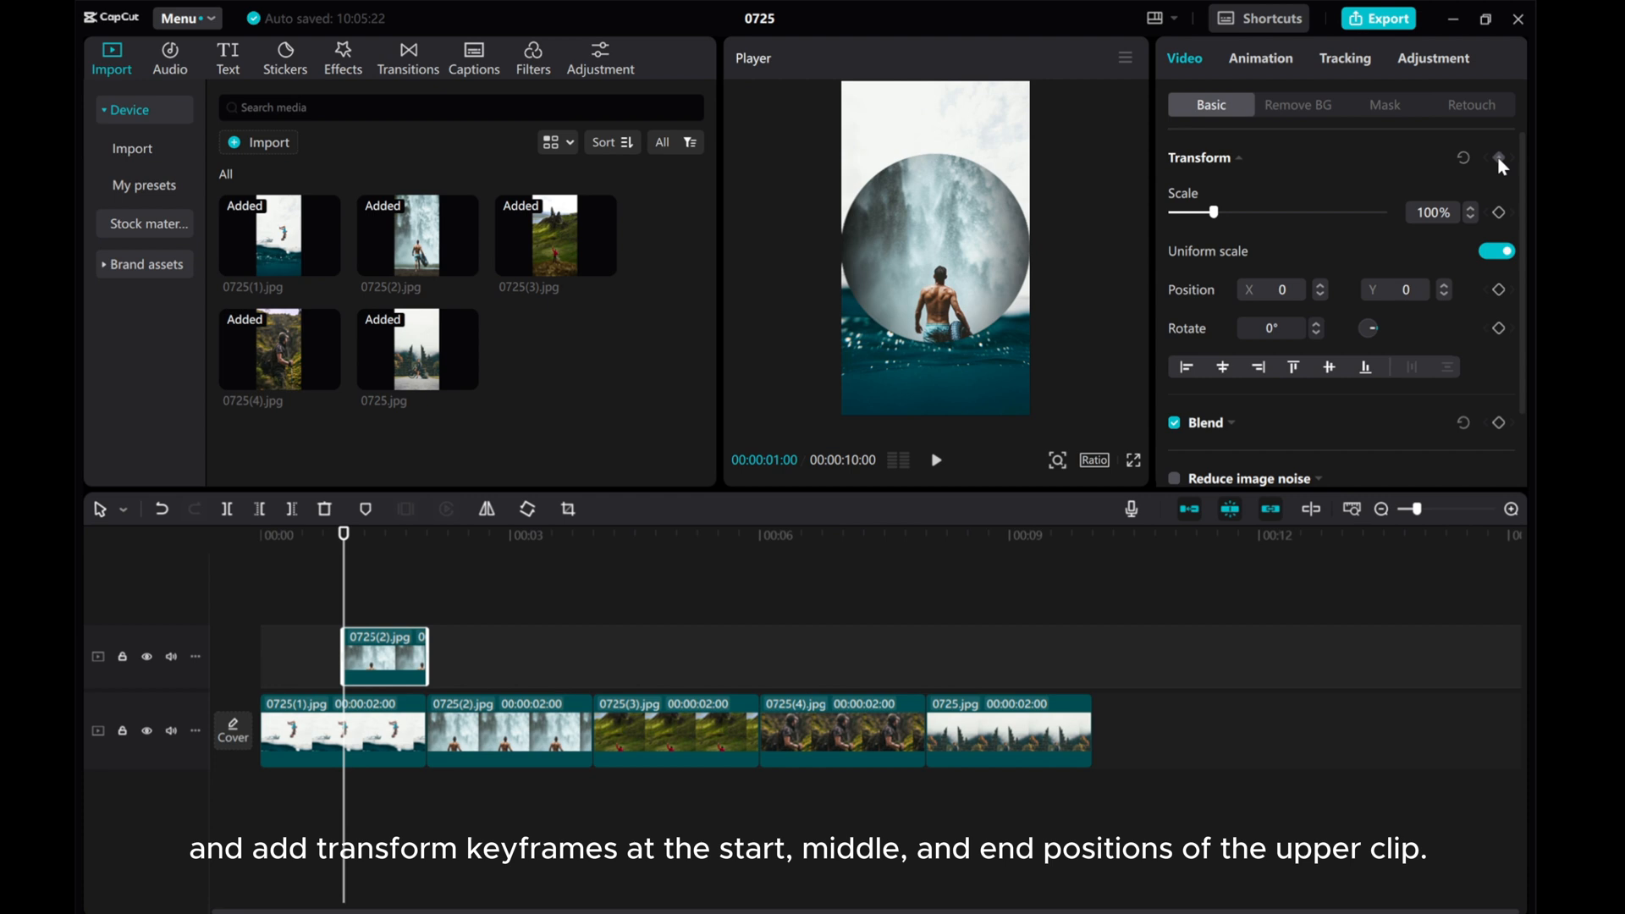
click(1498, 158)
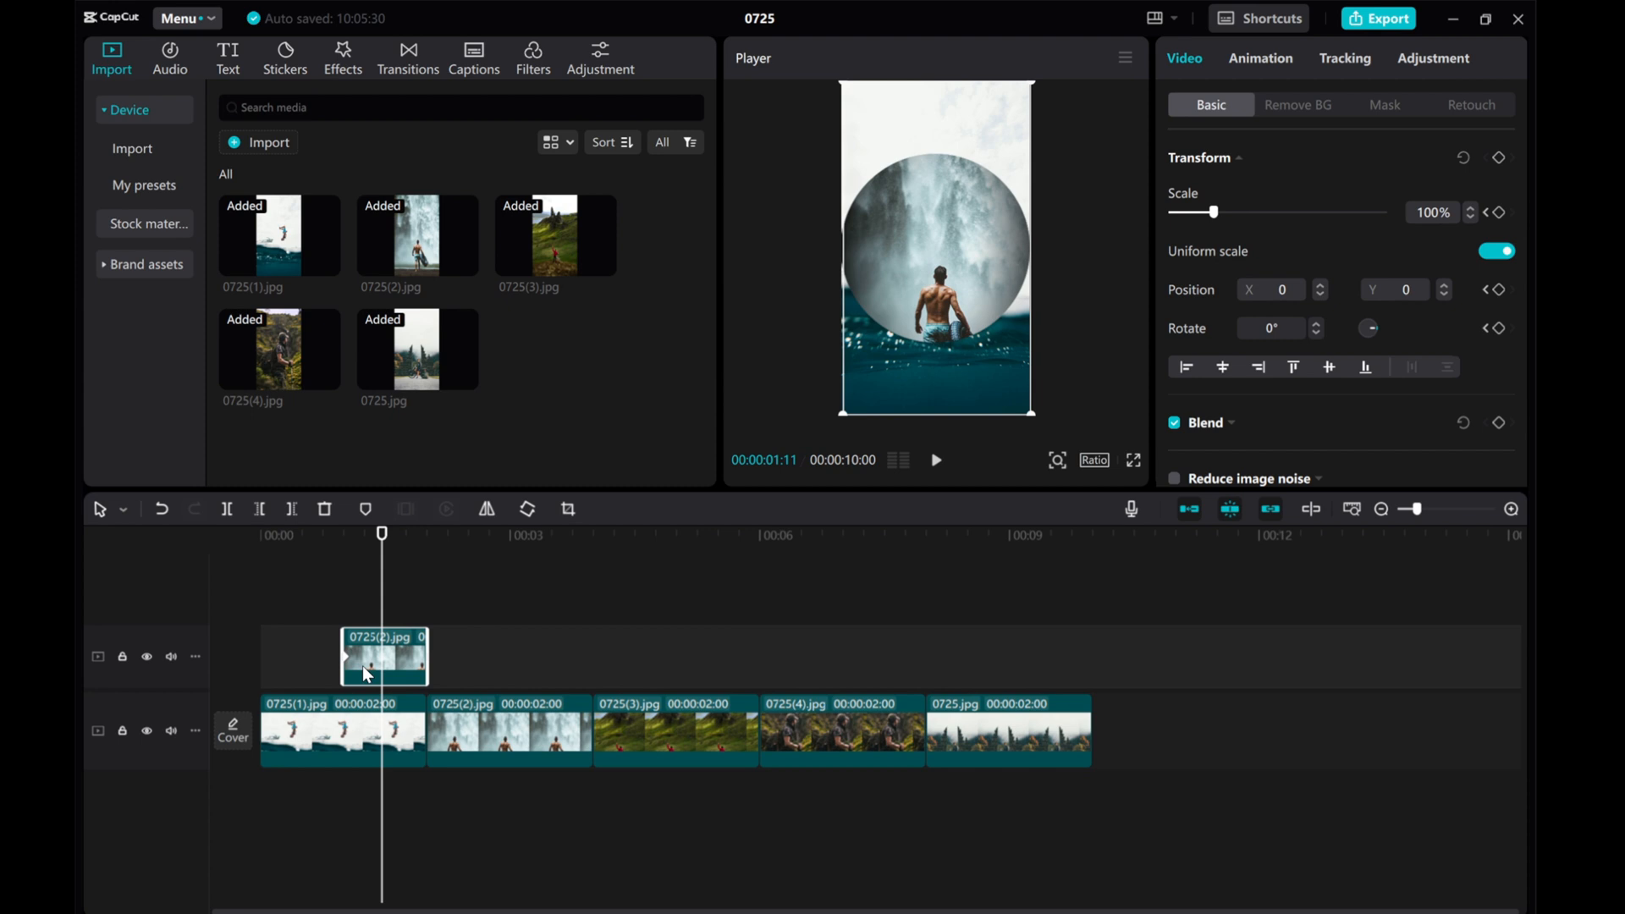
click(1497, 157)
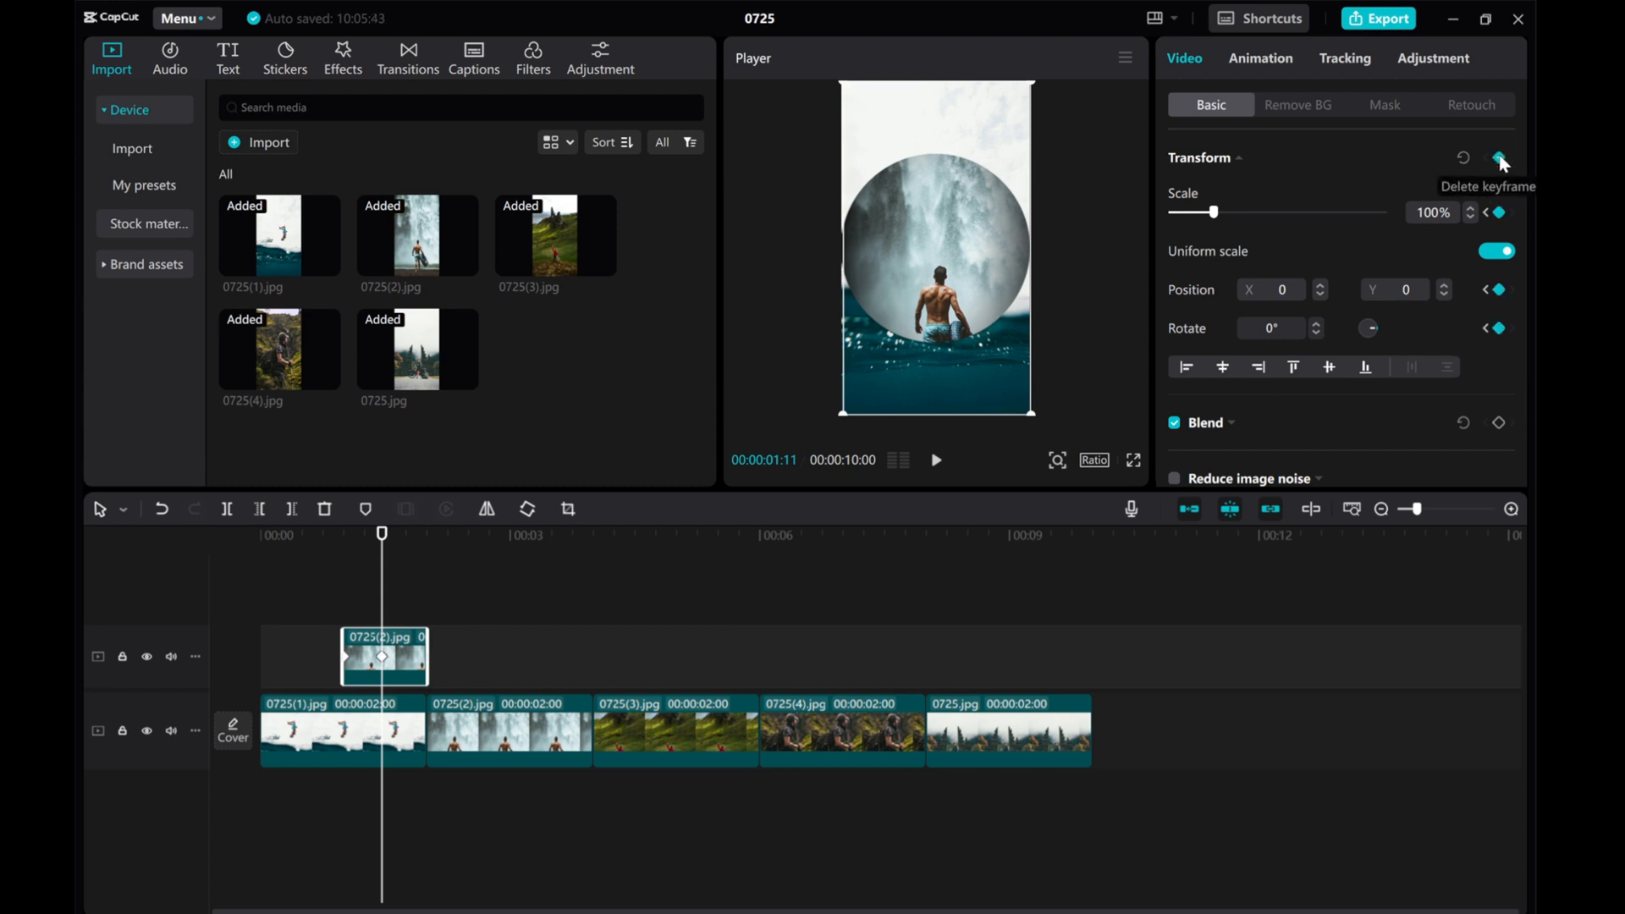
click(1499, 157)
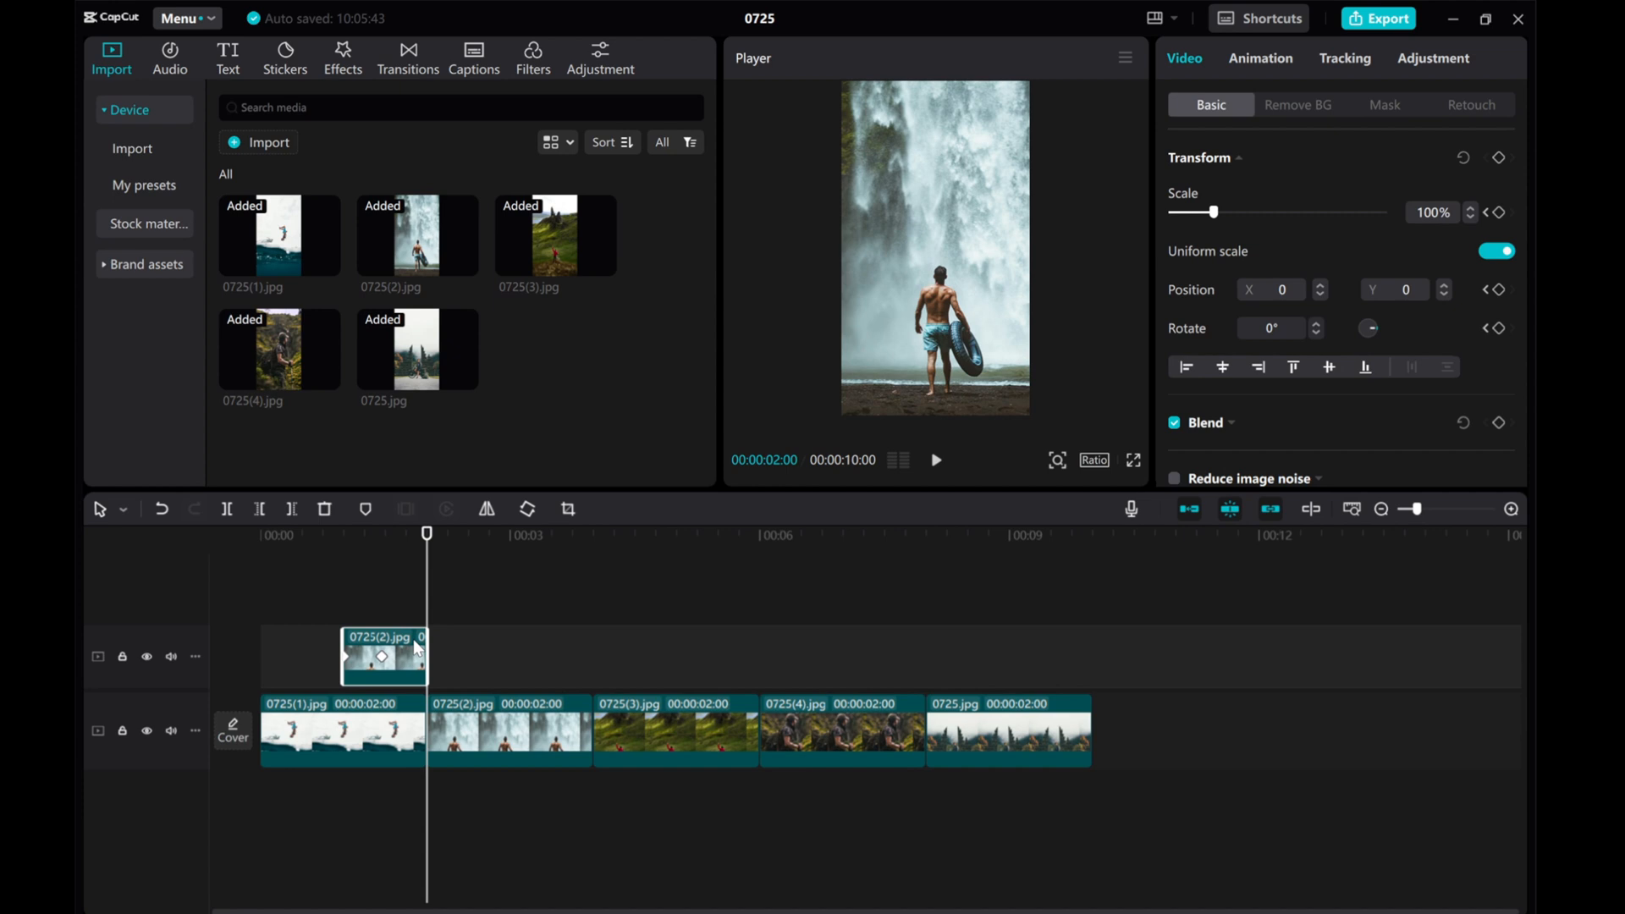
mouse_move(617, 523)
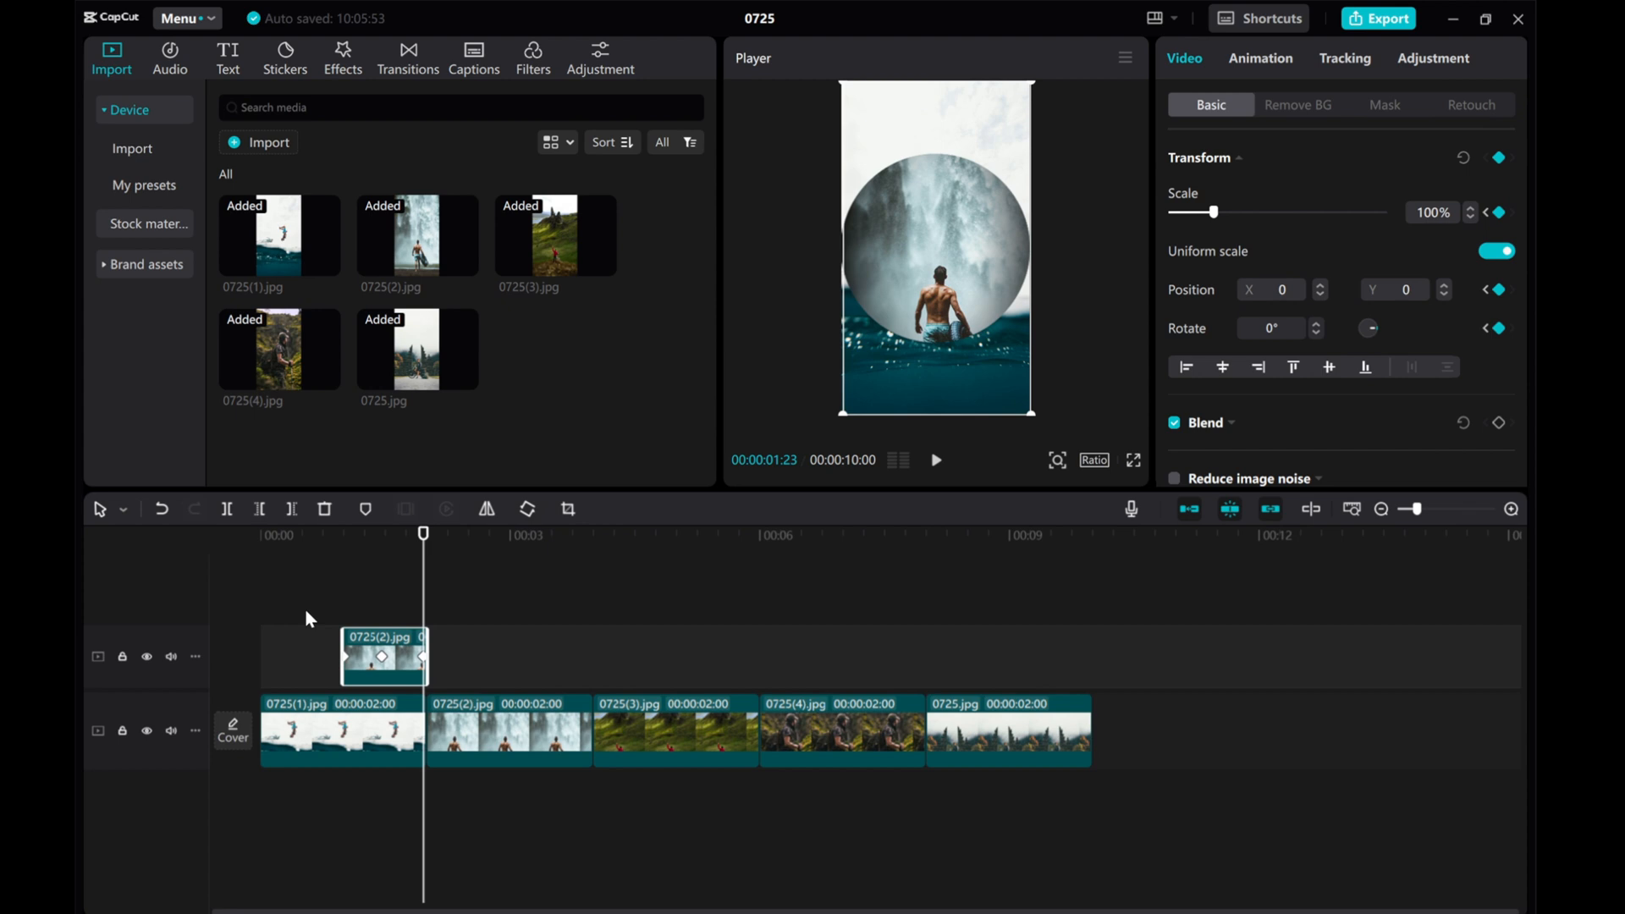
Scale the overlay to 60% at the middle keyframe, and 20% below the frame at the start
click(383, 656)
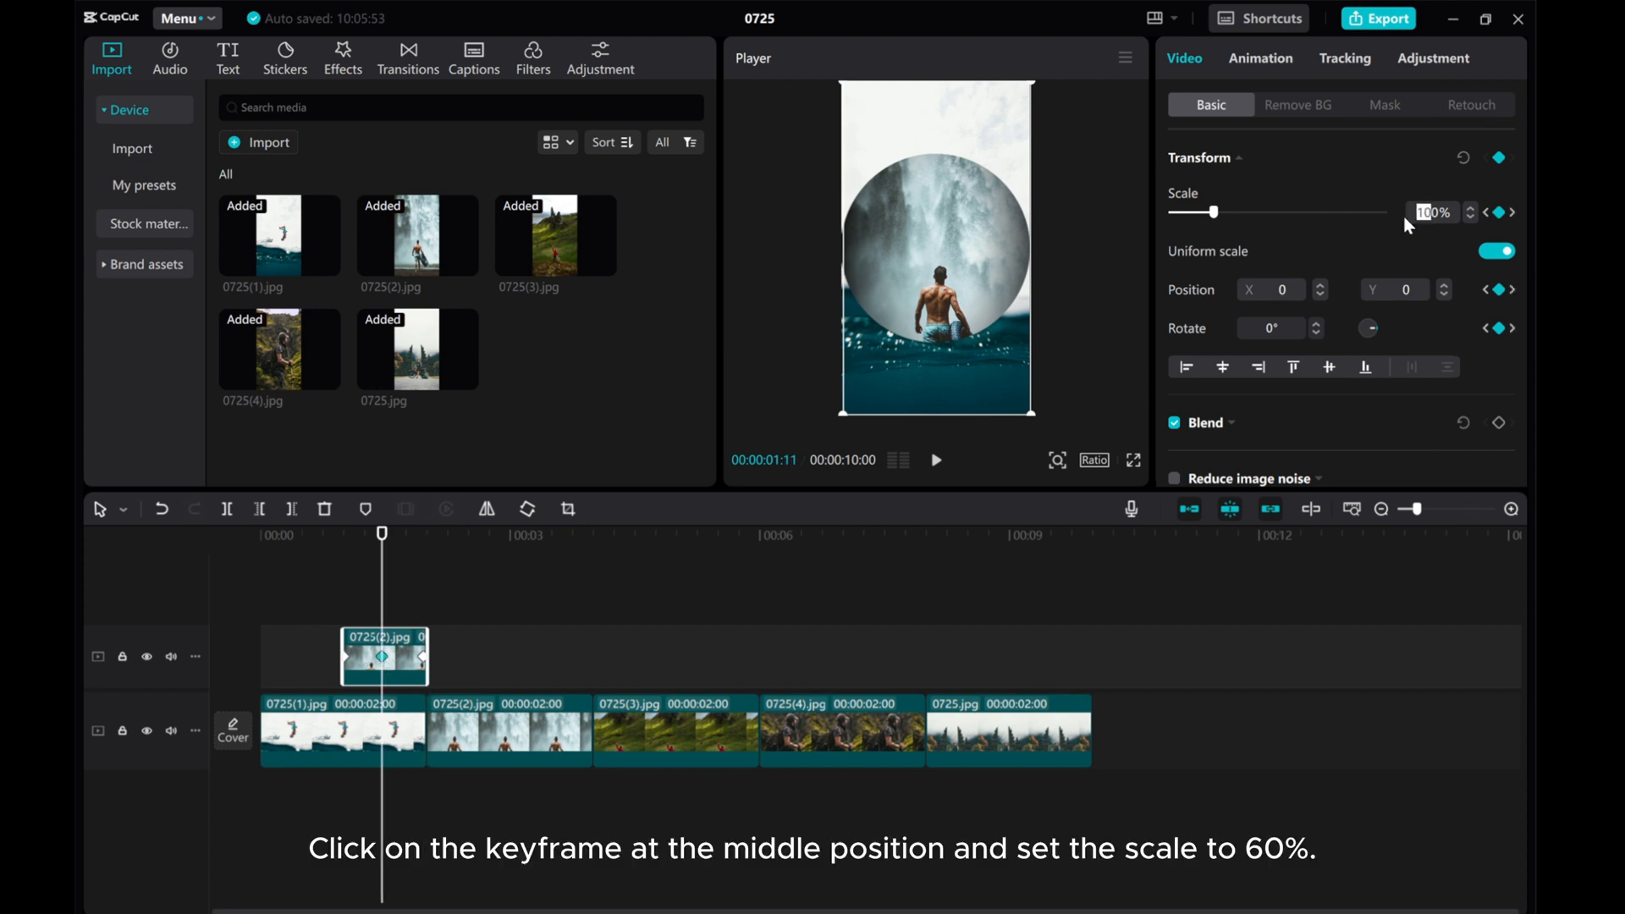
text(60)
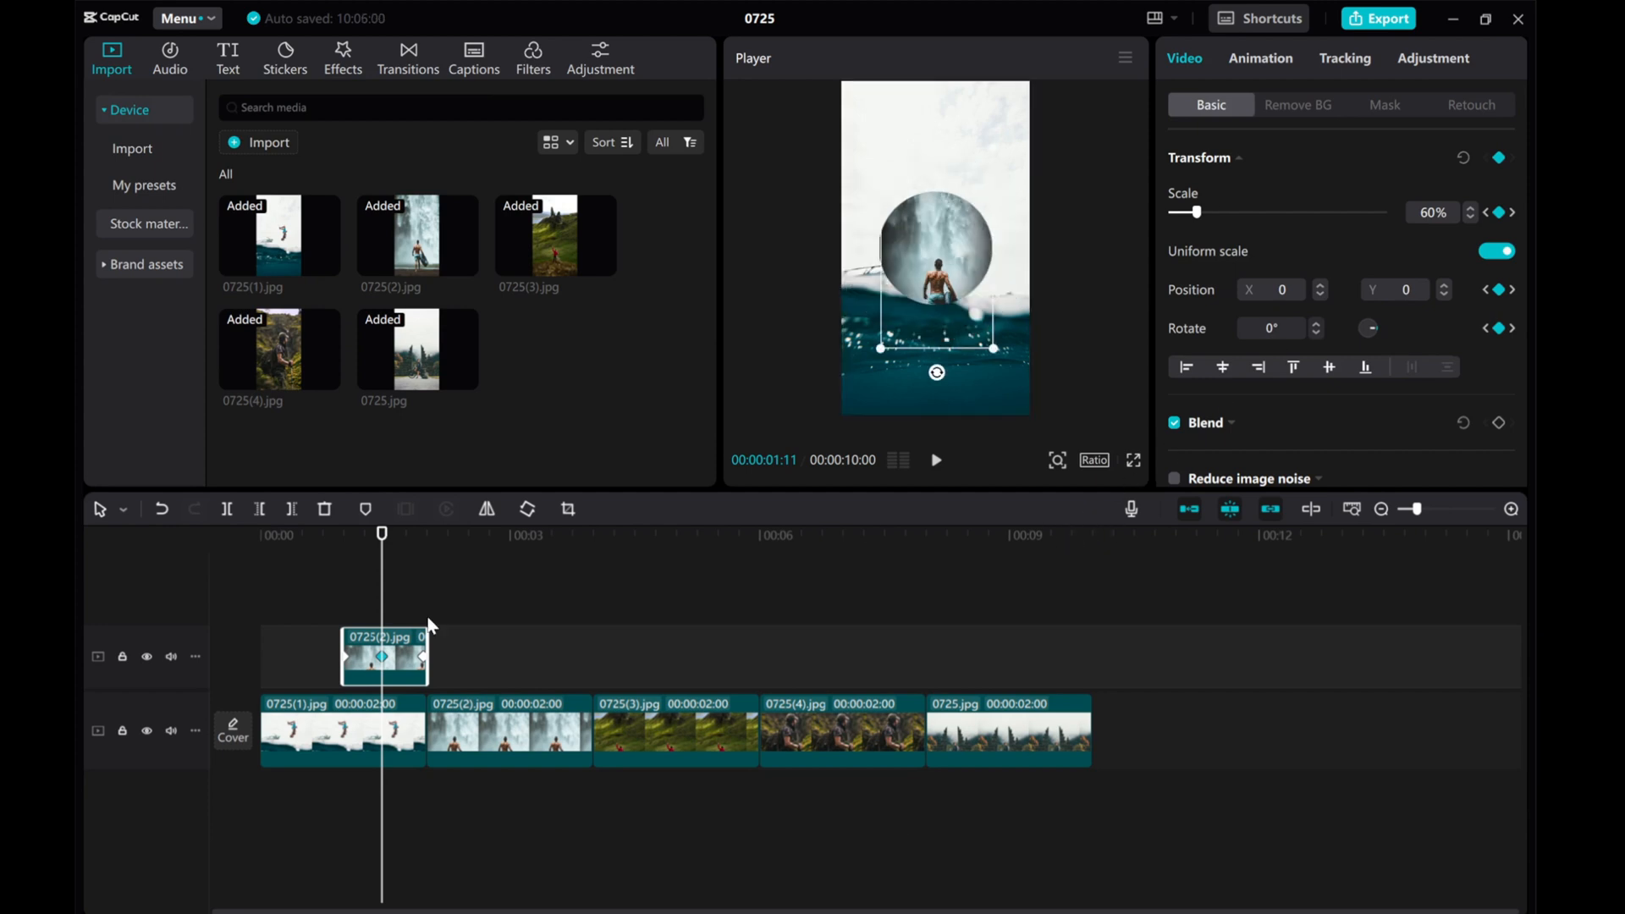
mouse_move(1480, 187)
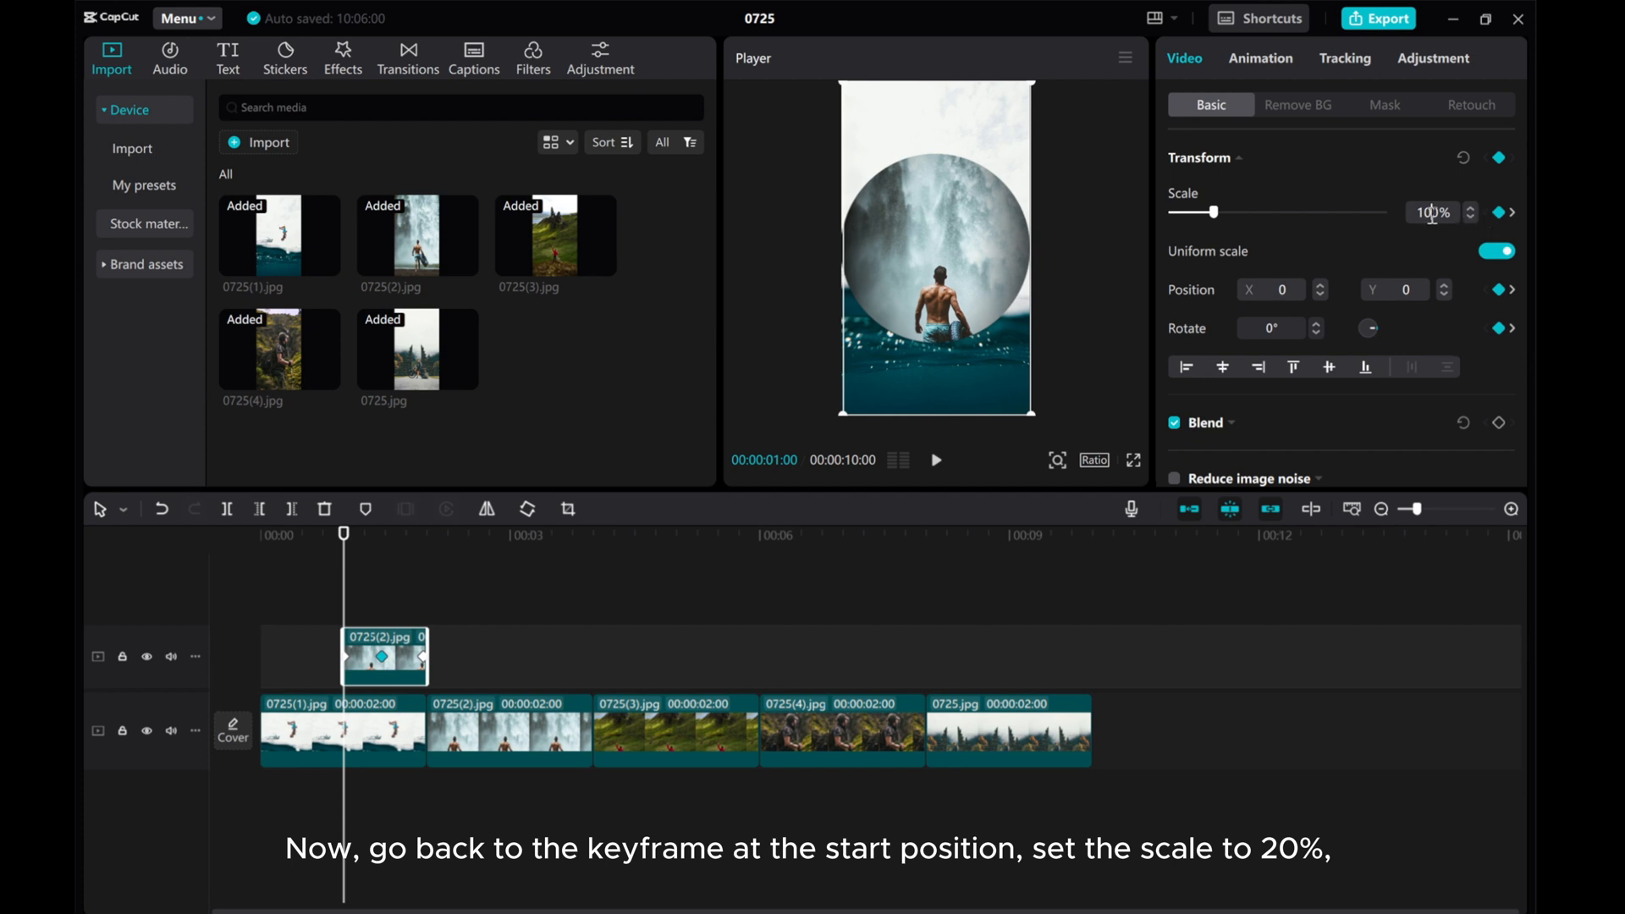
text(20)
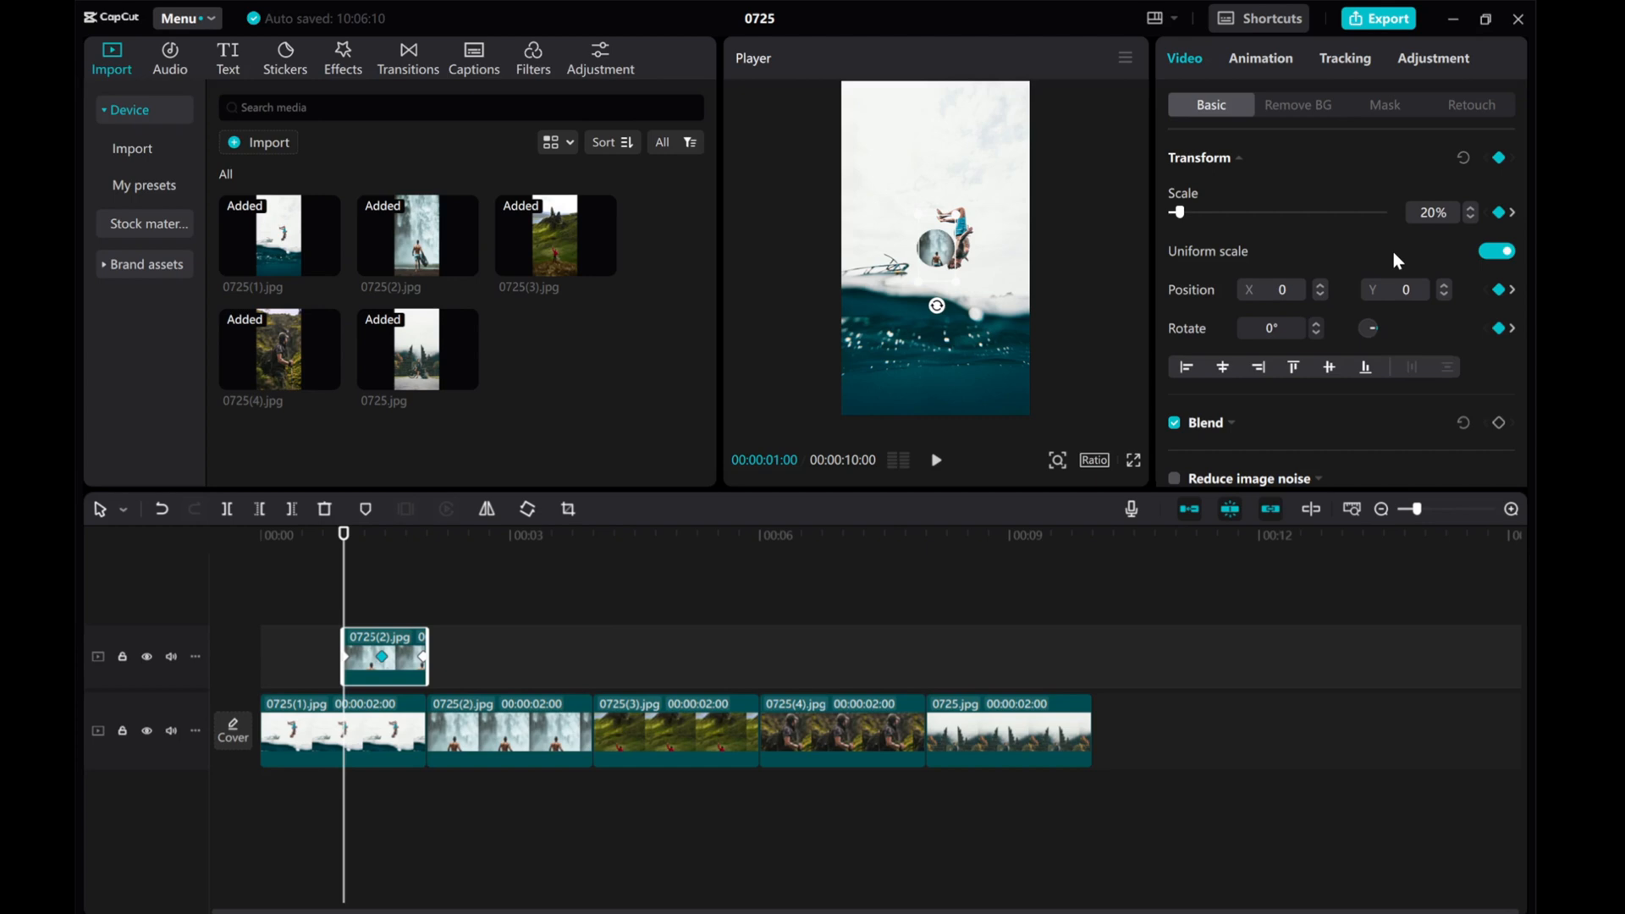
mouse_move(329, 651)
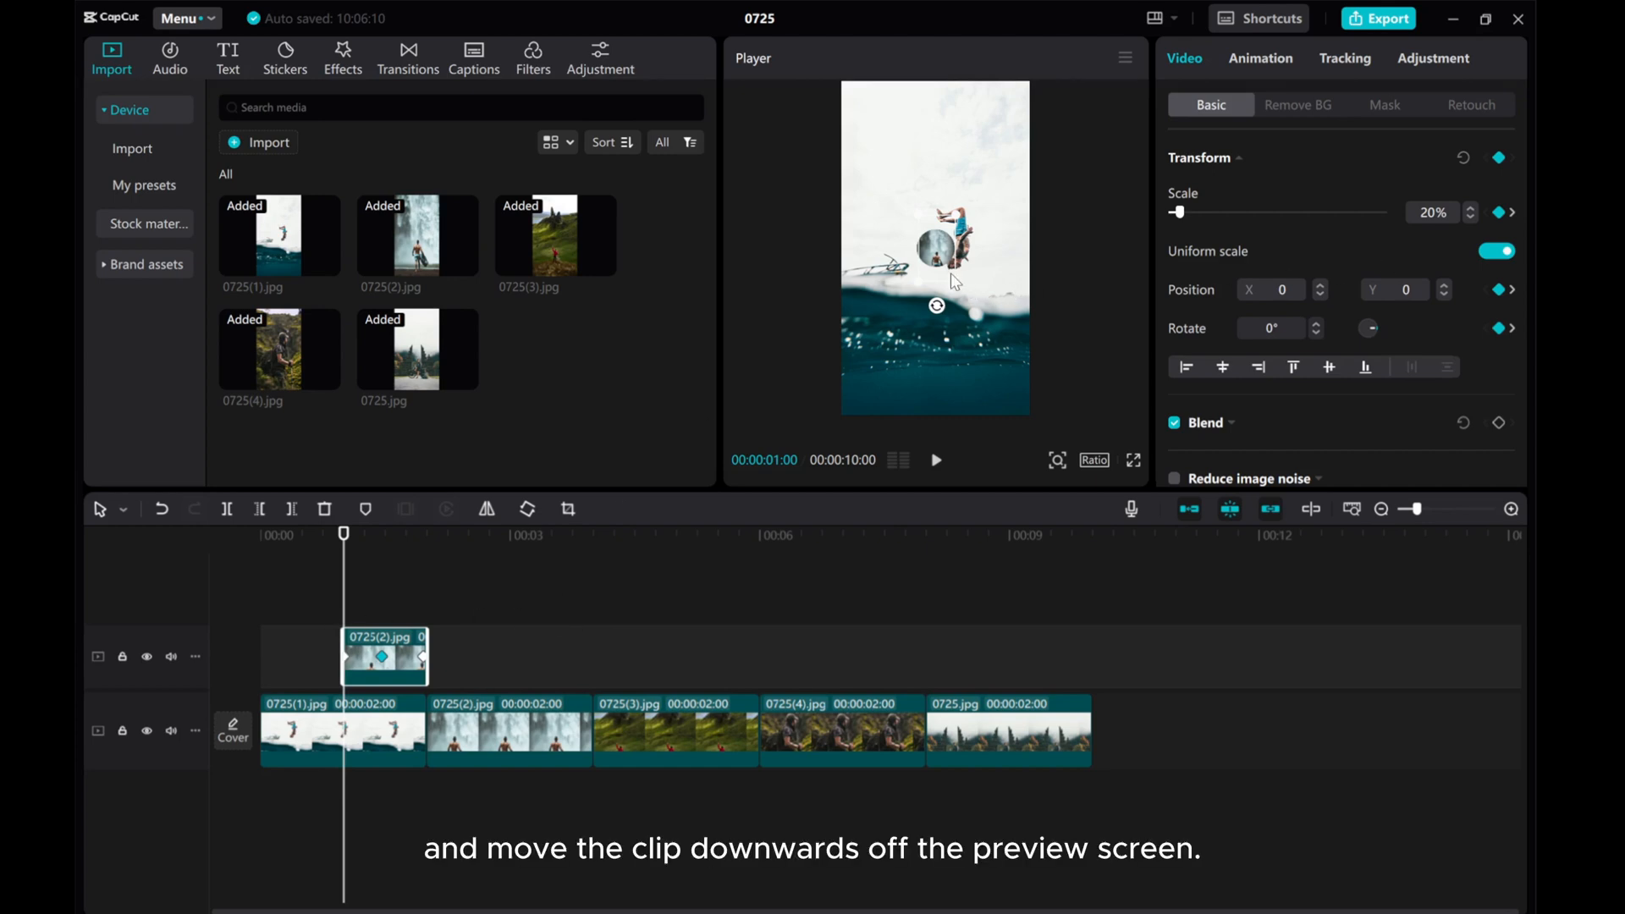
drag(936, 249, 941, 301)
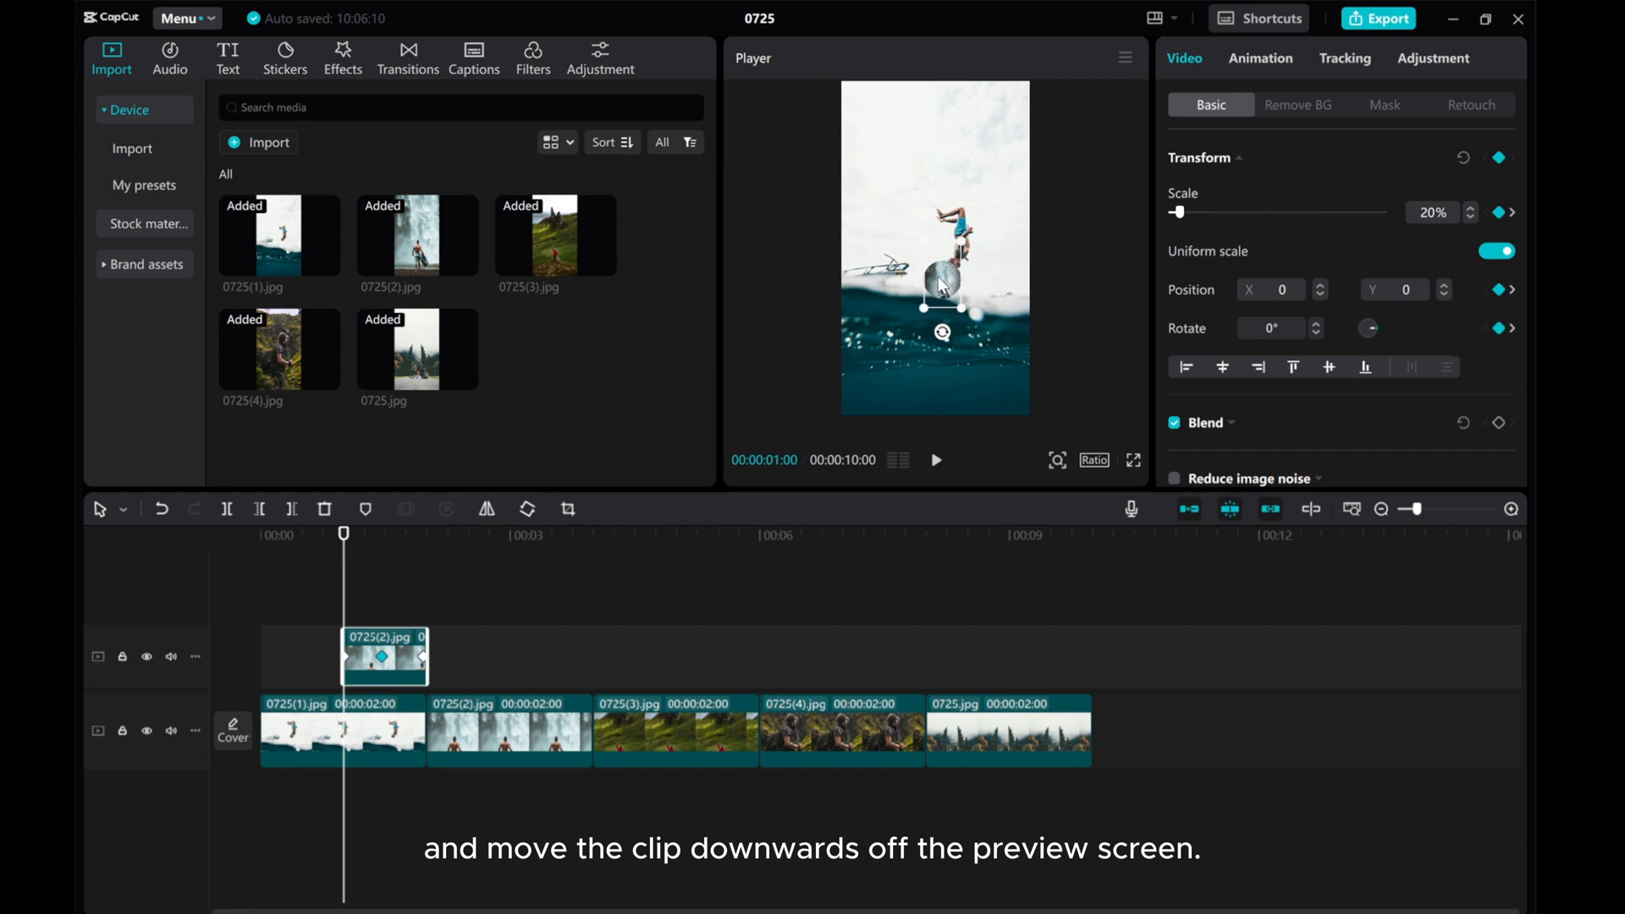
drag(941, 259, 936, 383)
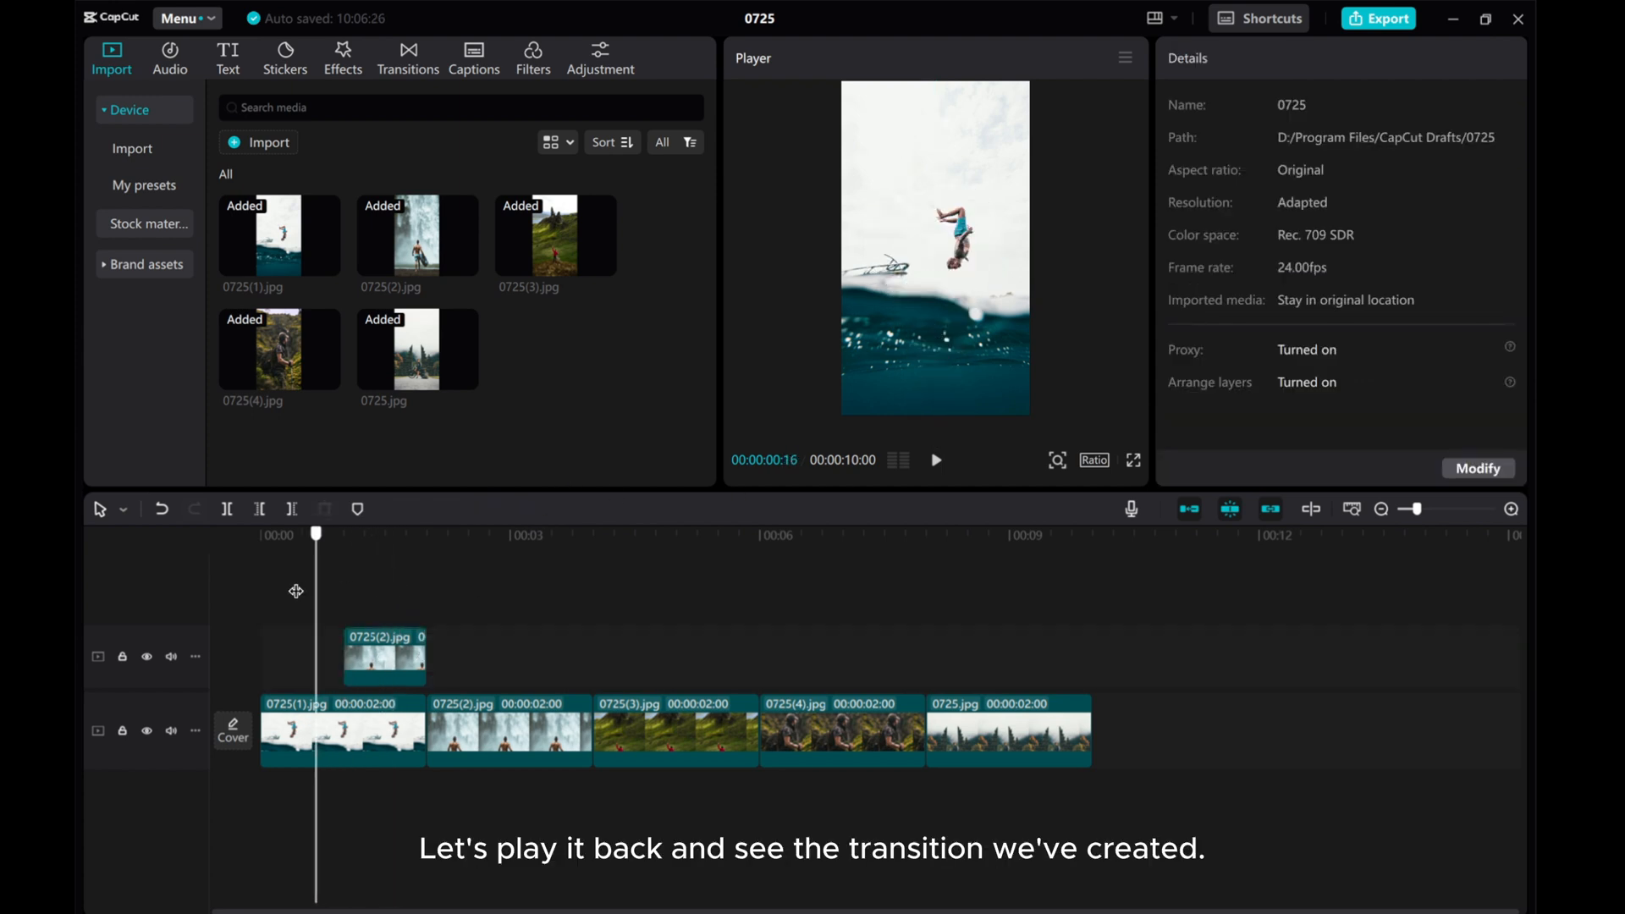
click(934, 461)
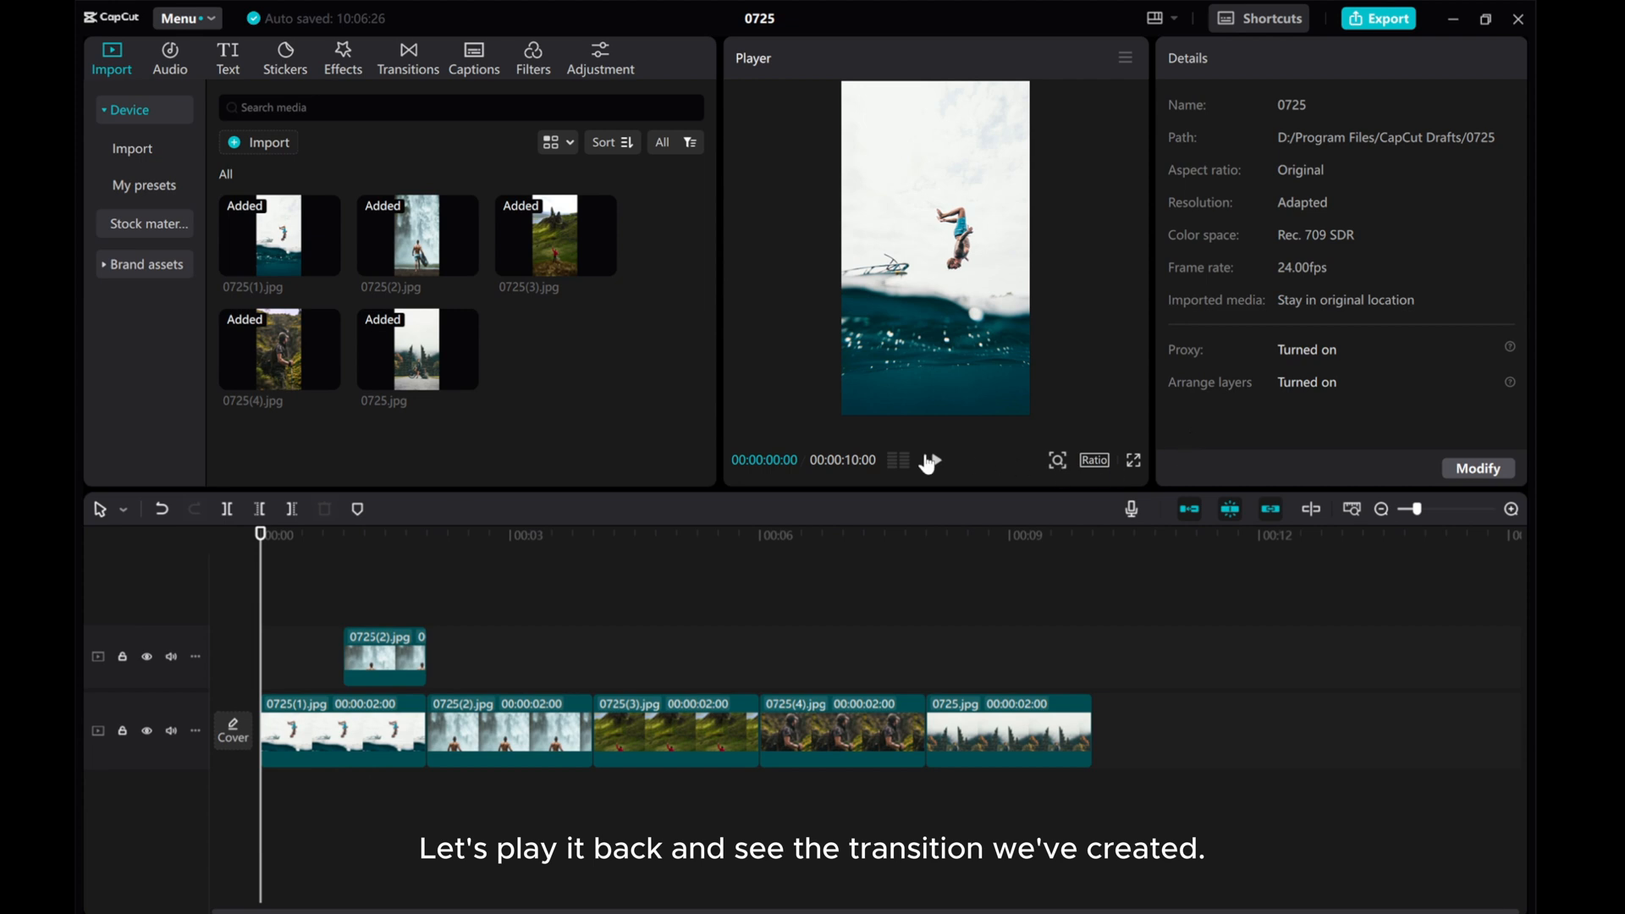
click(929, 460)
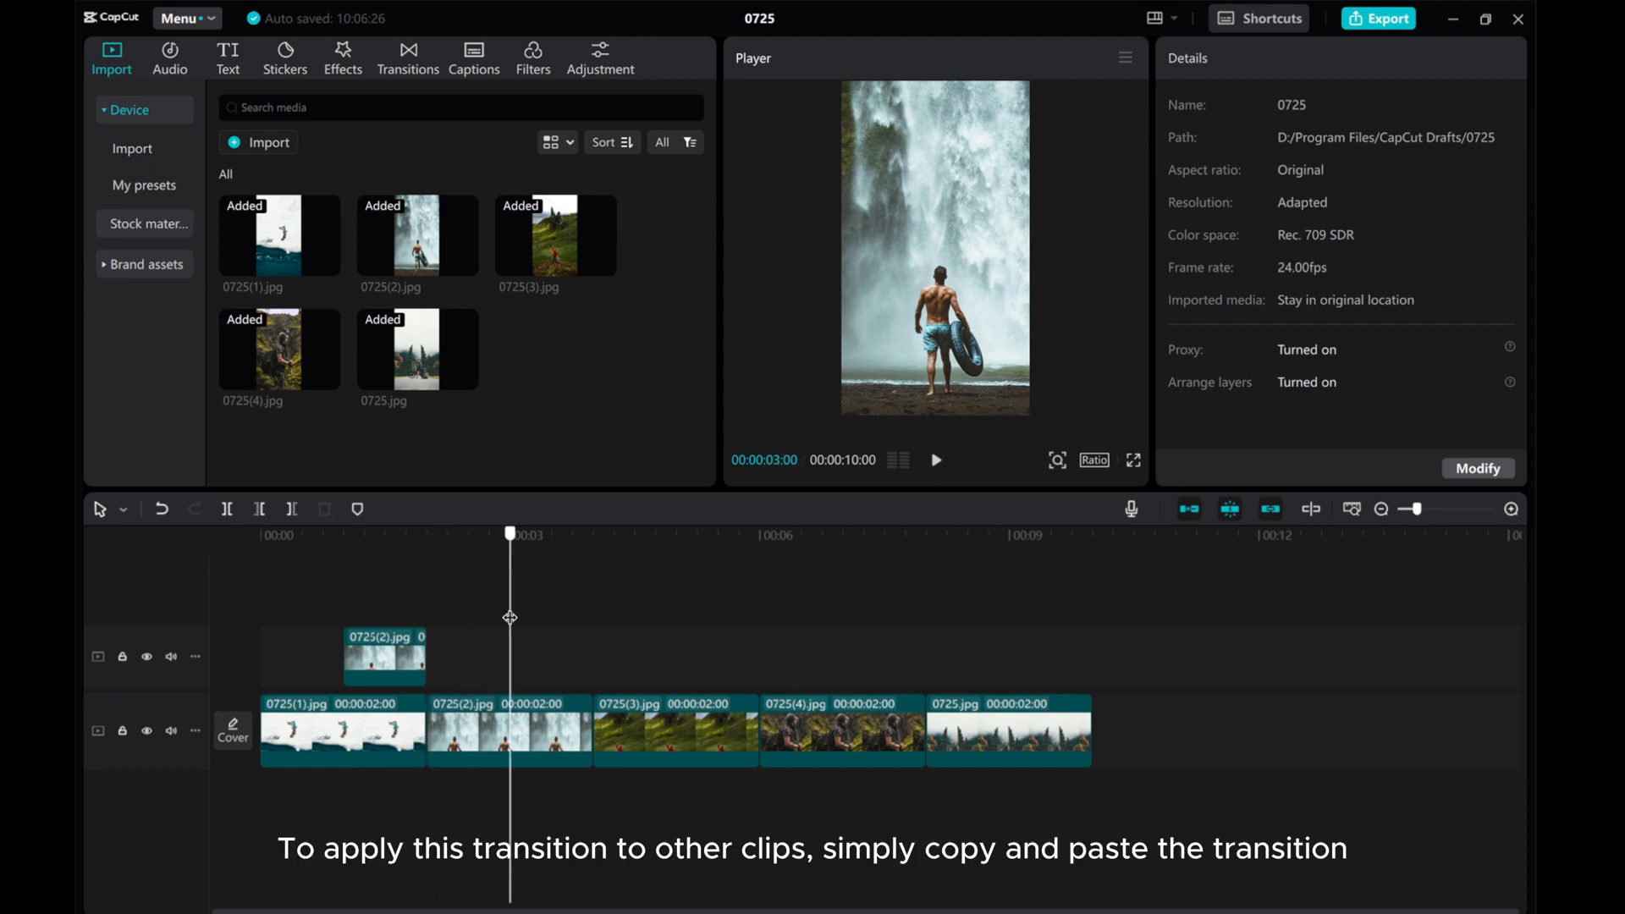
Select the circle overlay clip to copy it
click(385, 657)
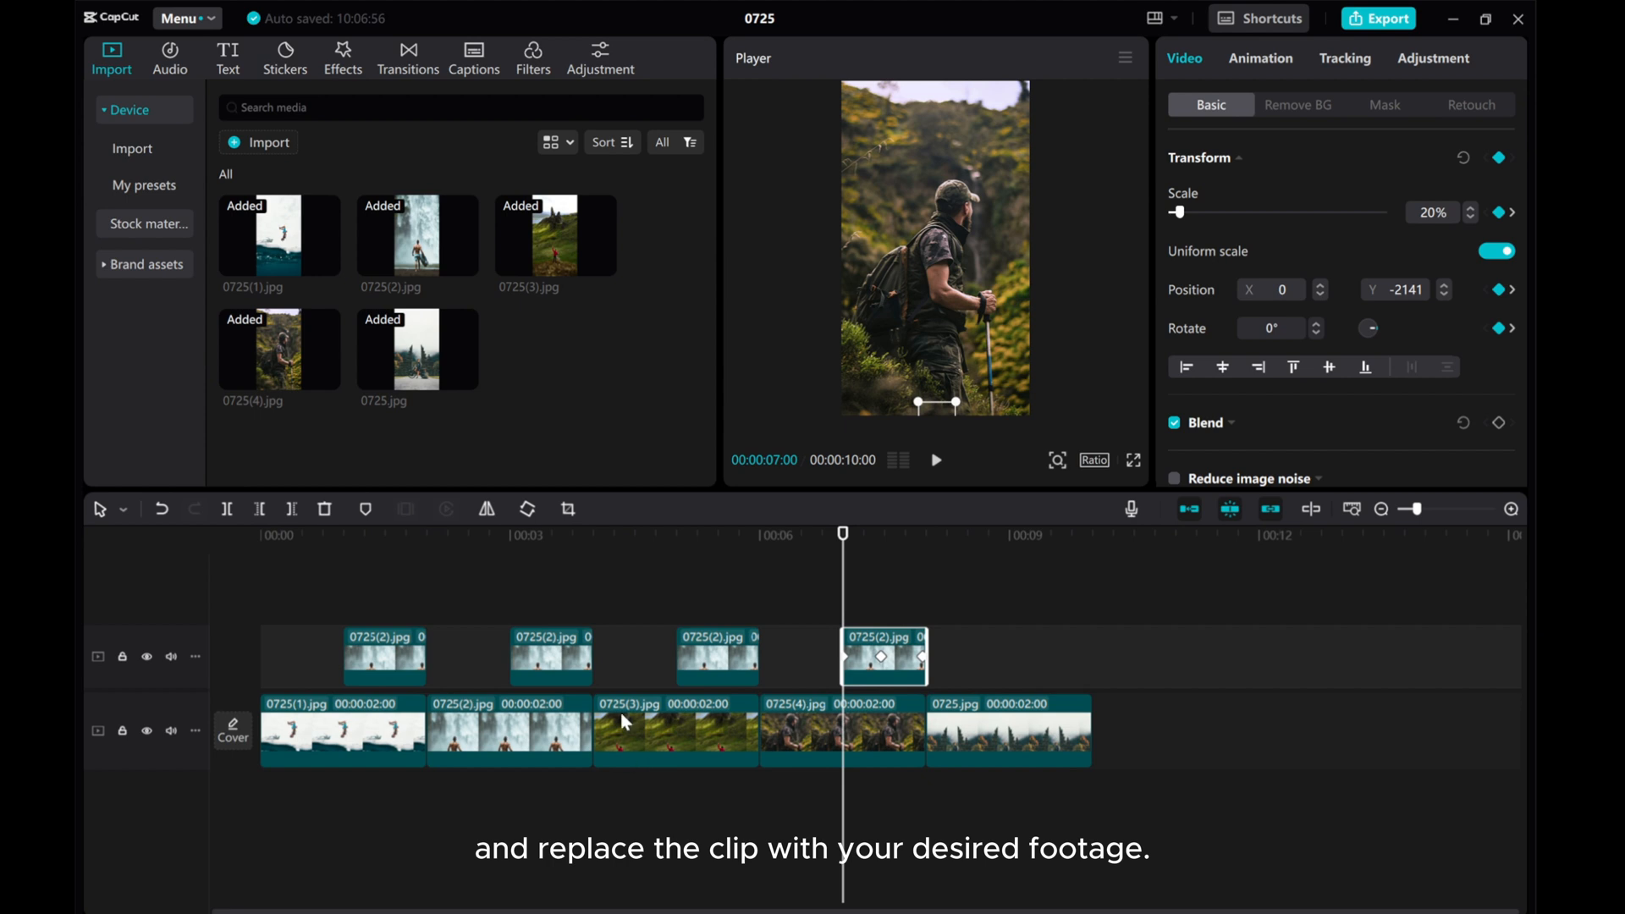
Replace the three overlay copies' footage with the 0725(3), 0725(4) and 0725 images
click(675, 730)
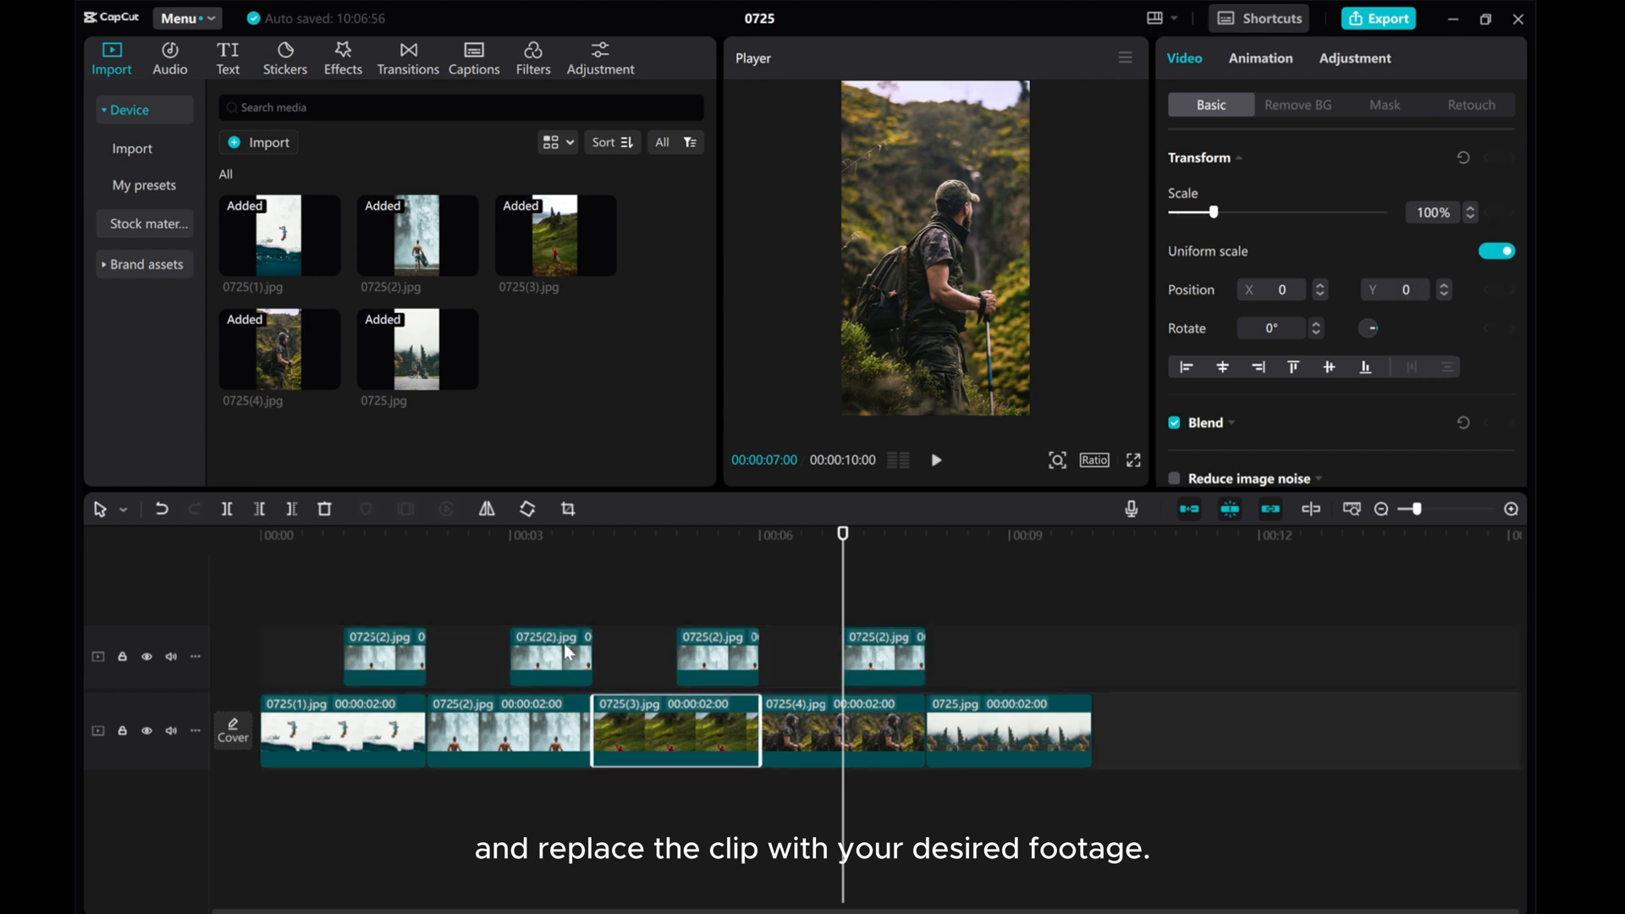
drag(676, 731, 635, 596)
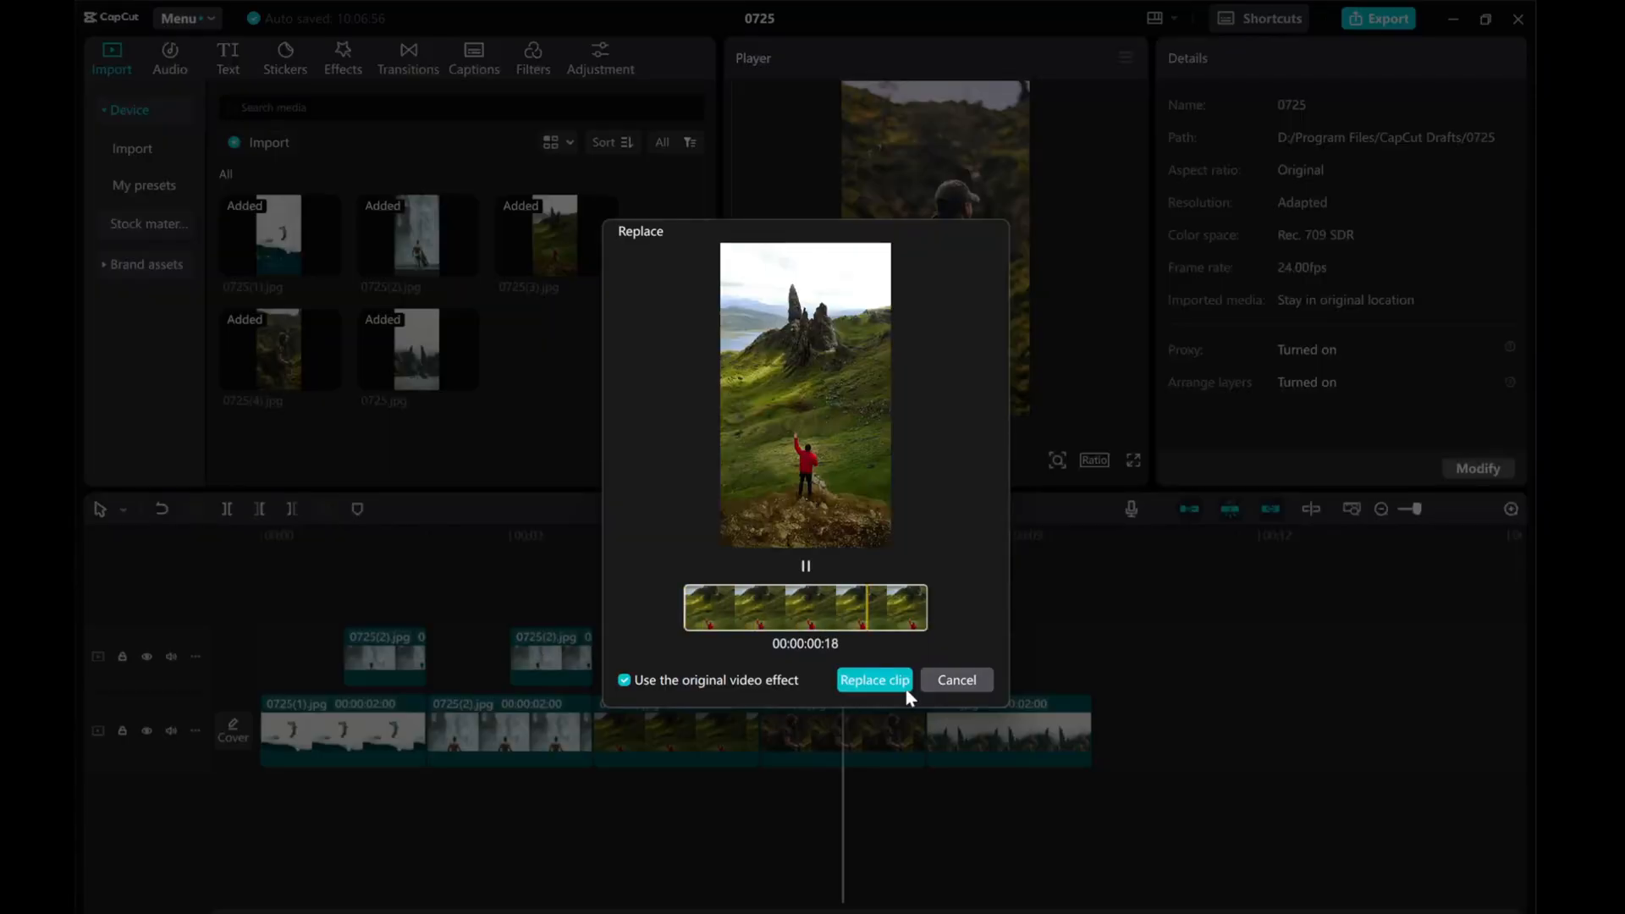
click(873, 680)
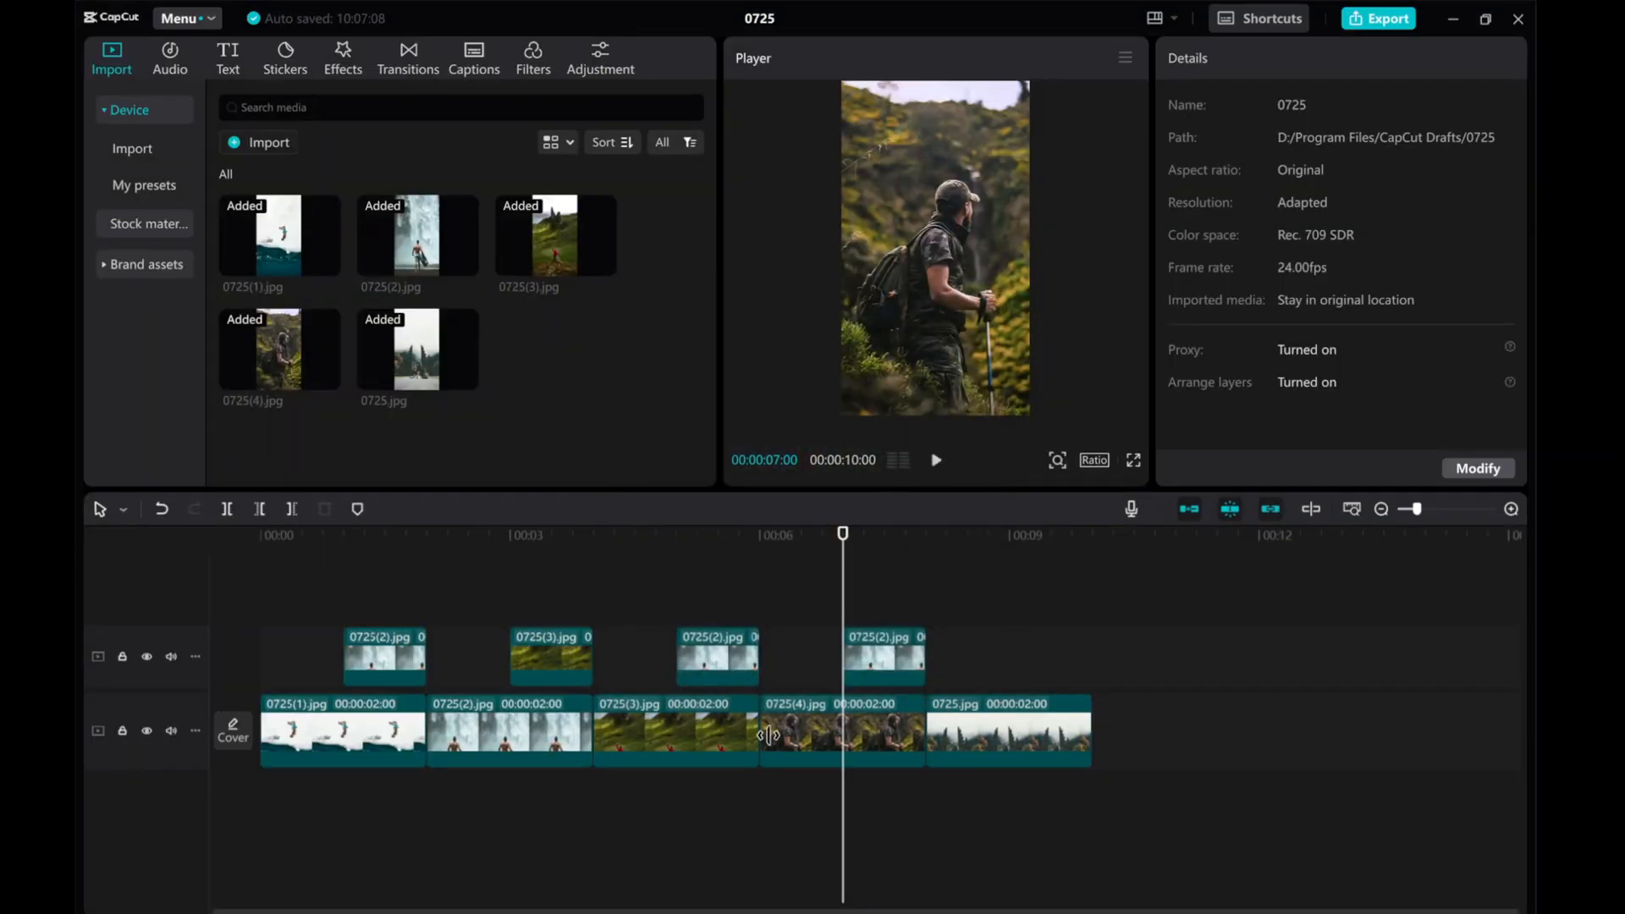
click(840, 731)
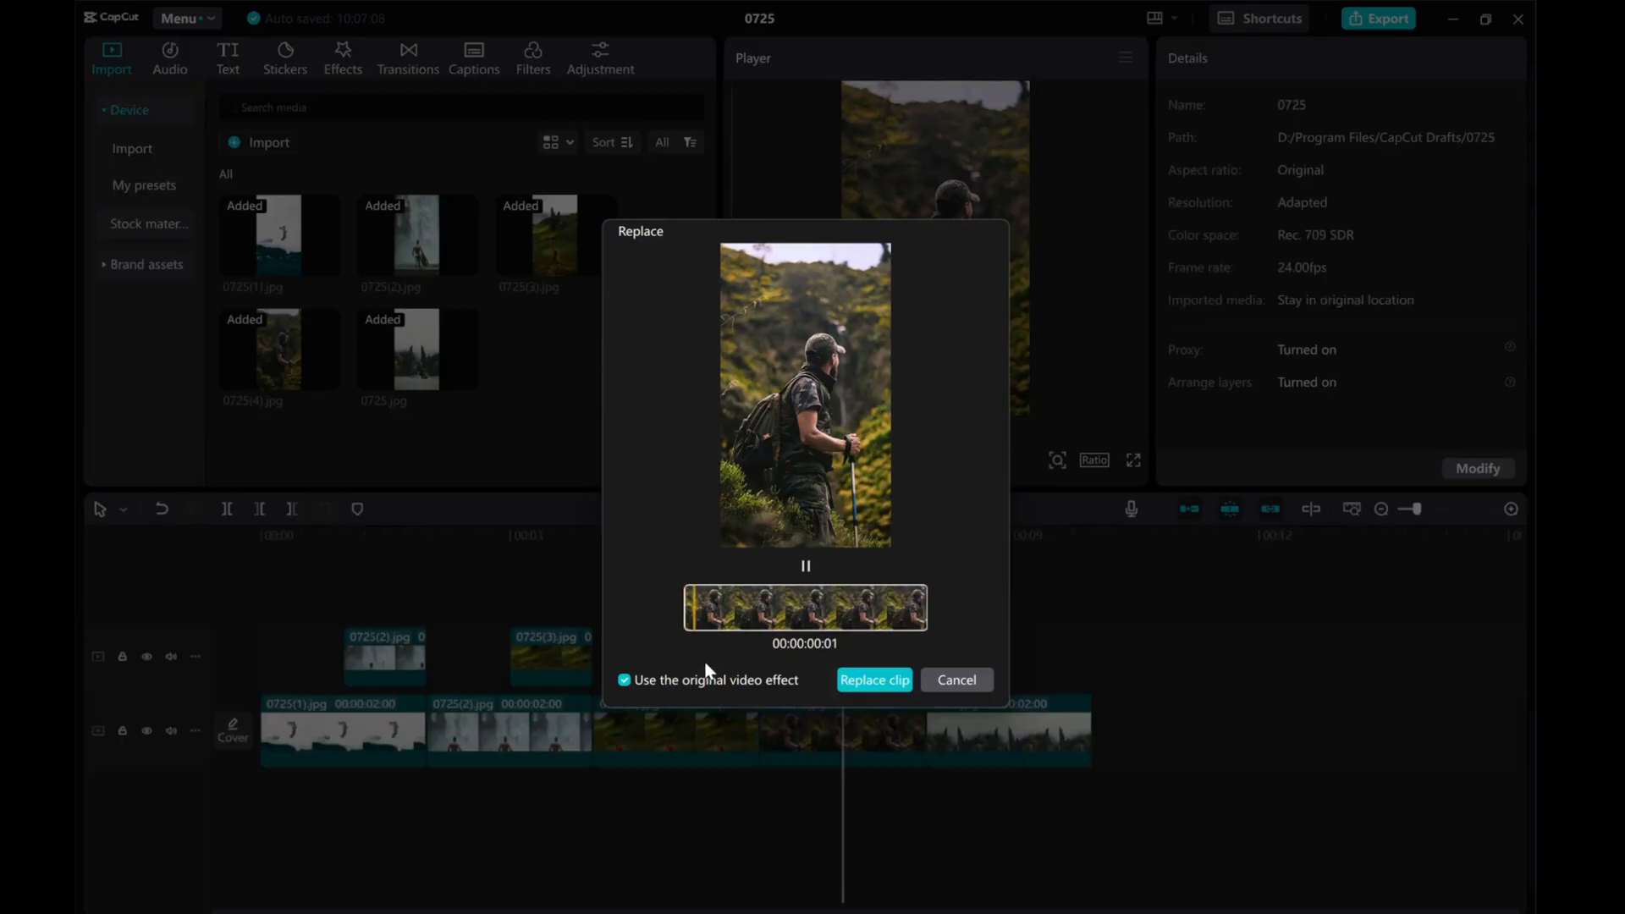
click(874, 679)
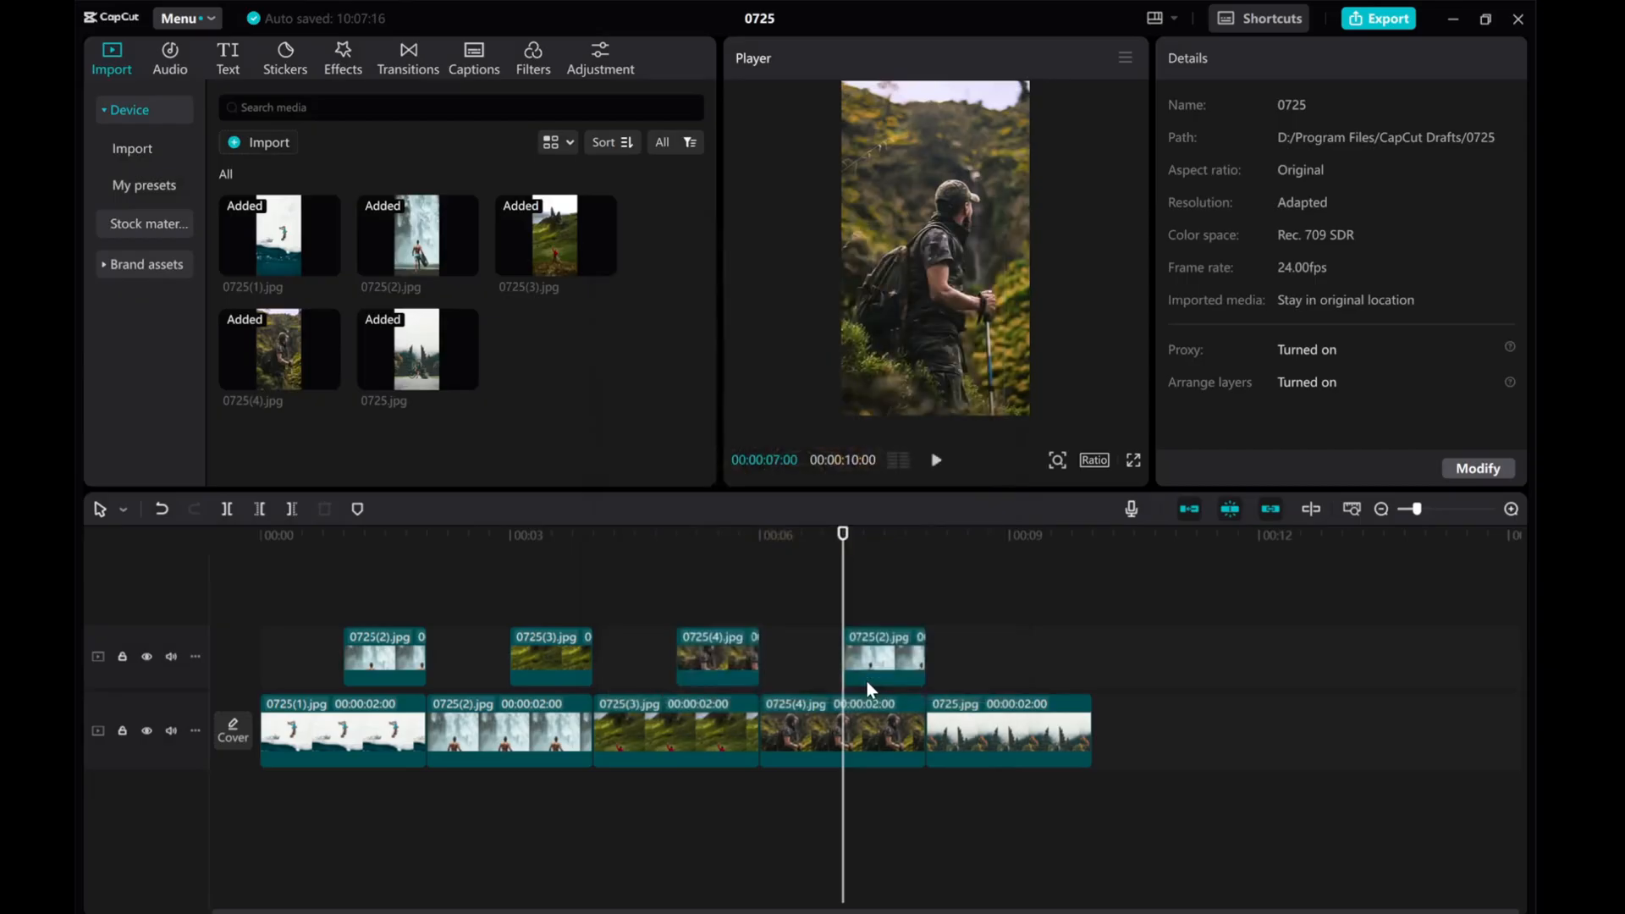
click(883, 655)
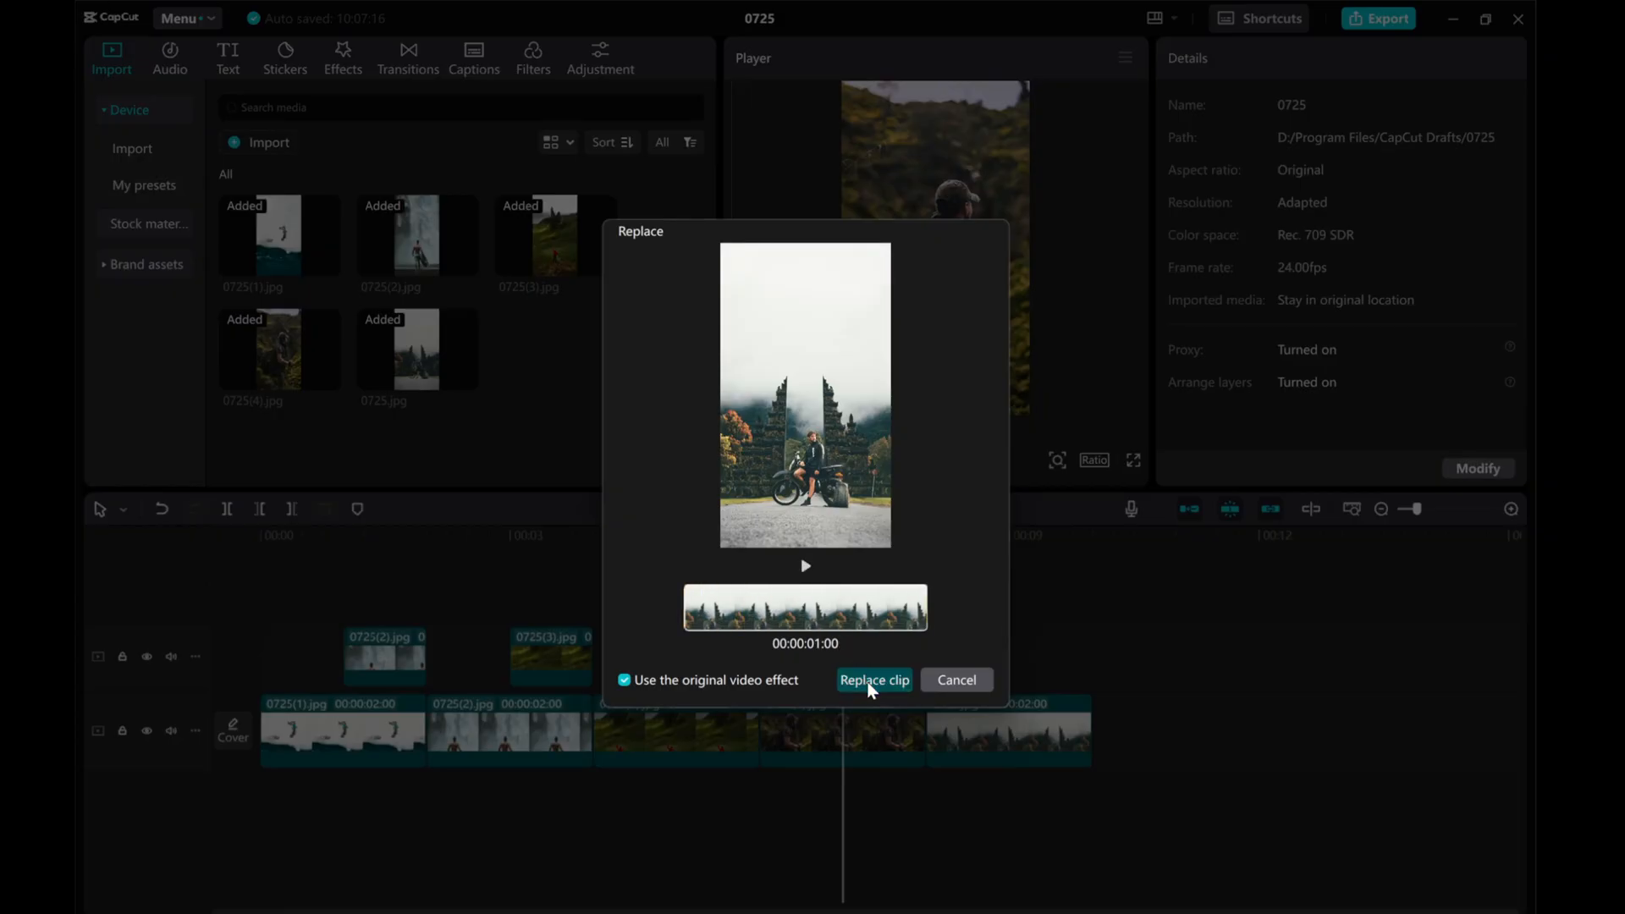
click(873, 679)
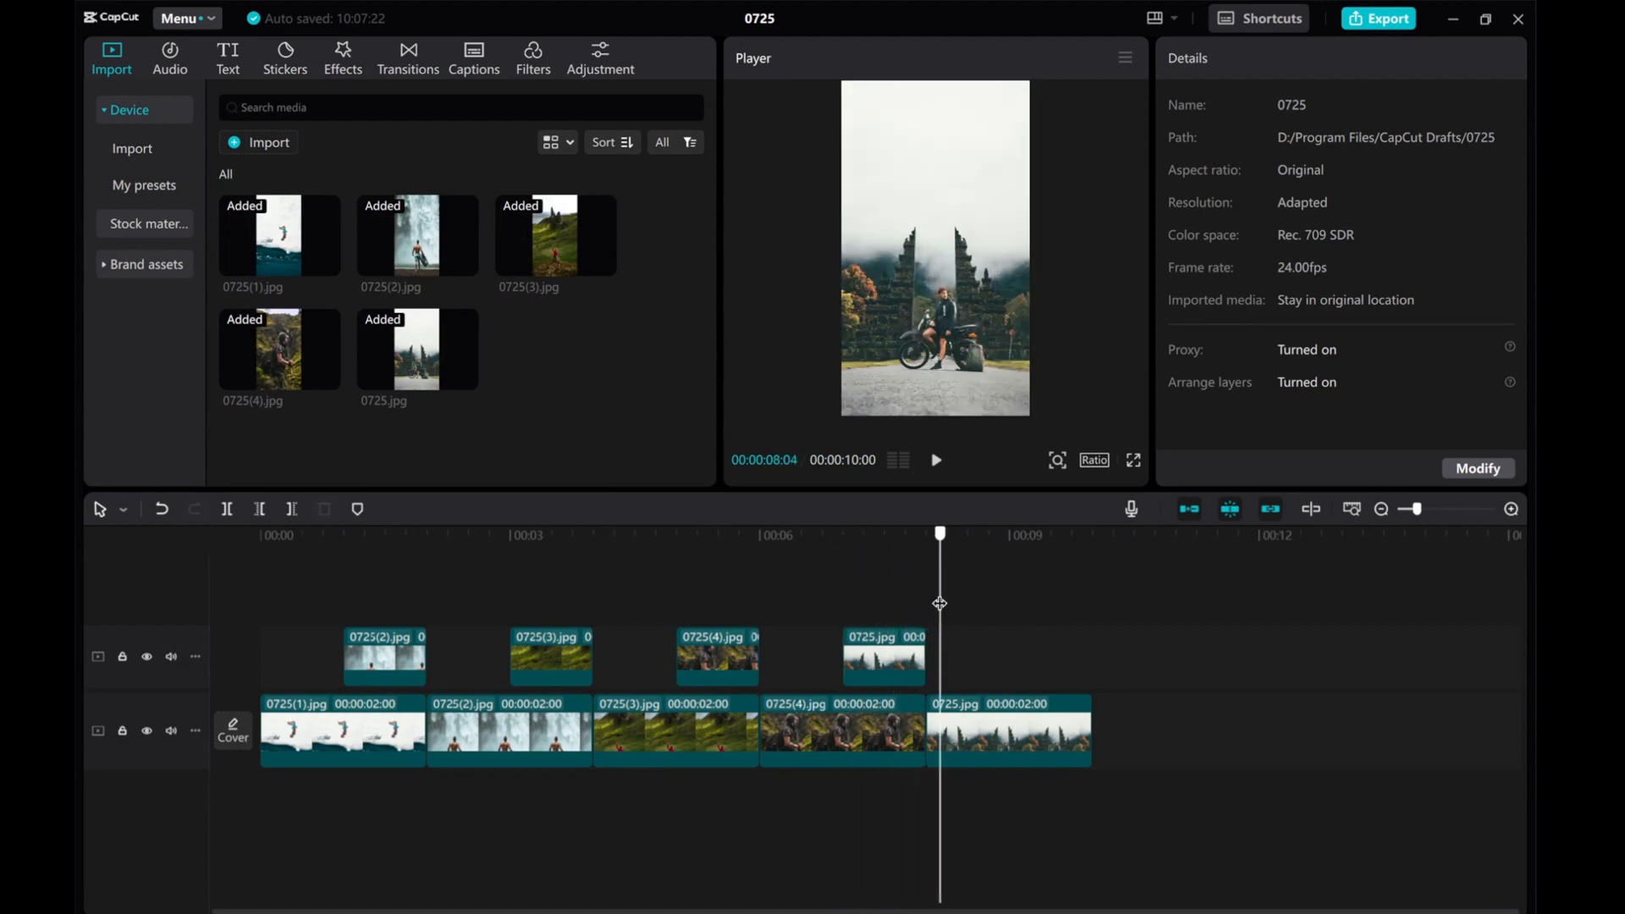
click(933, 460)
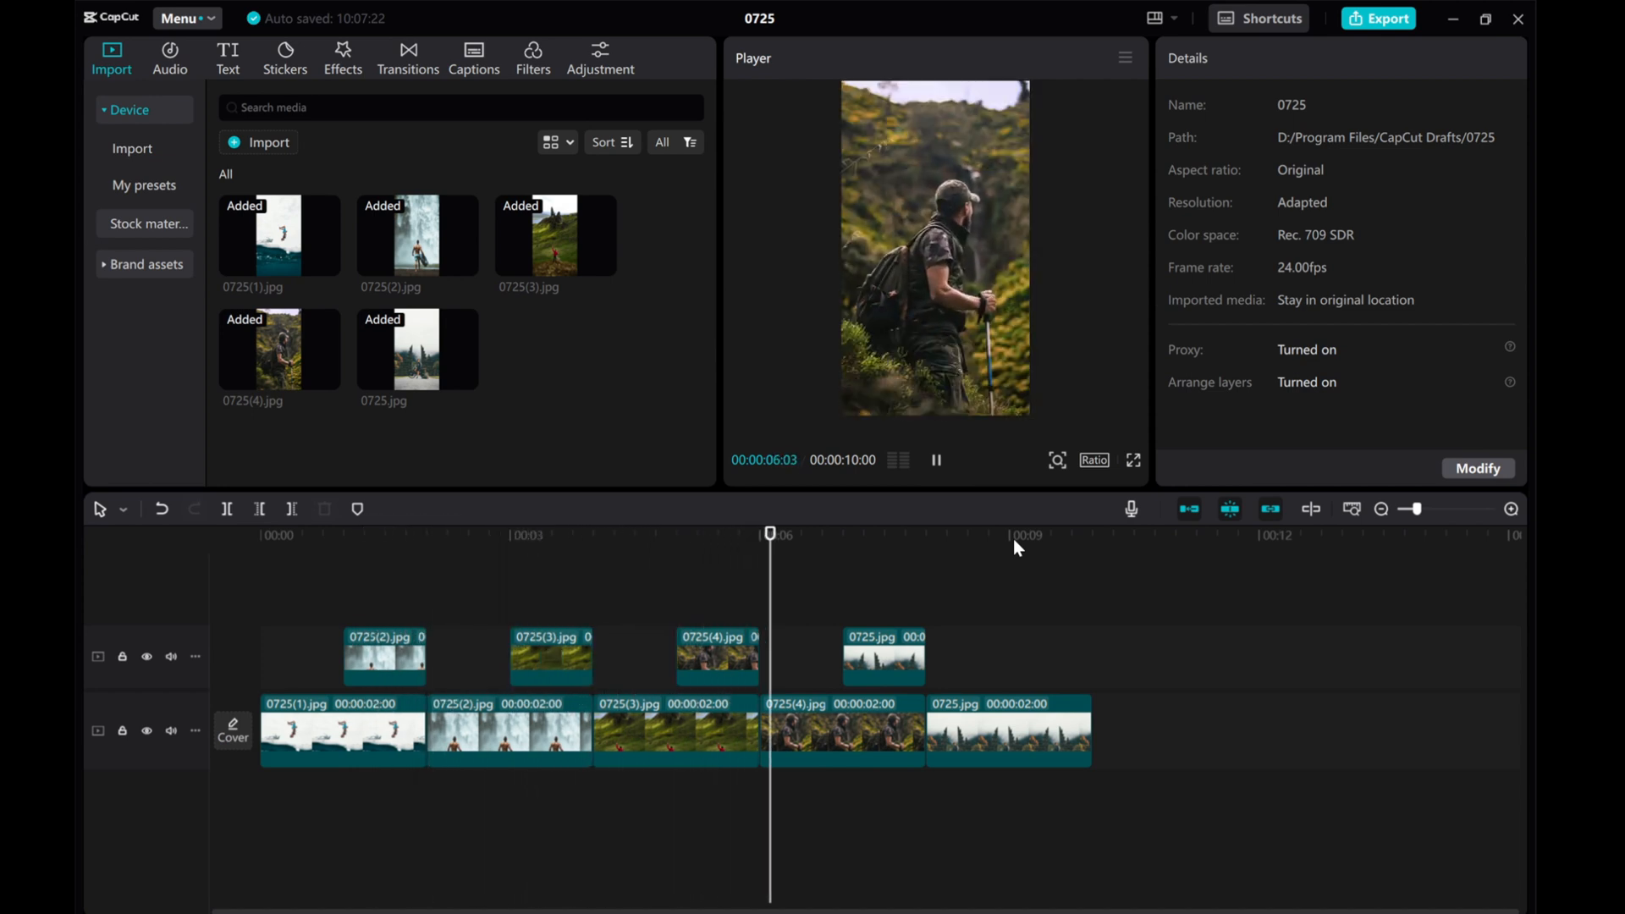
click(936, 534)
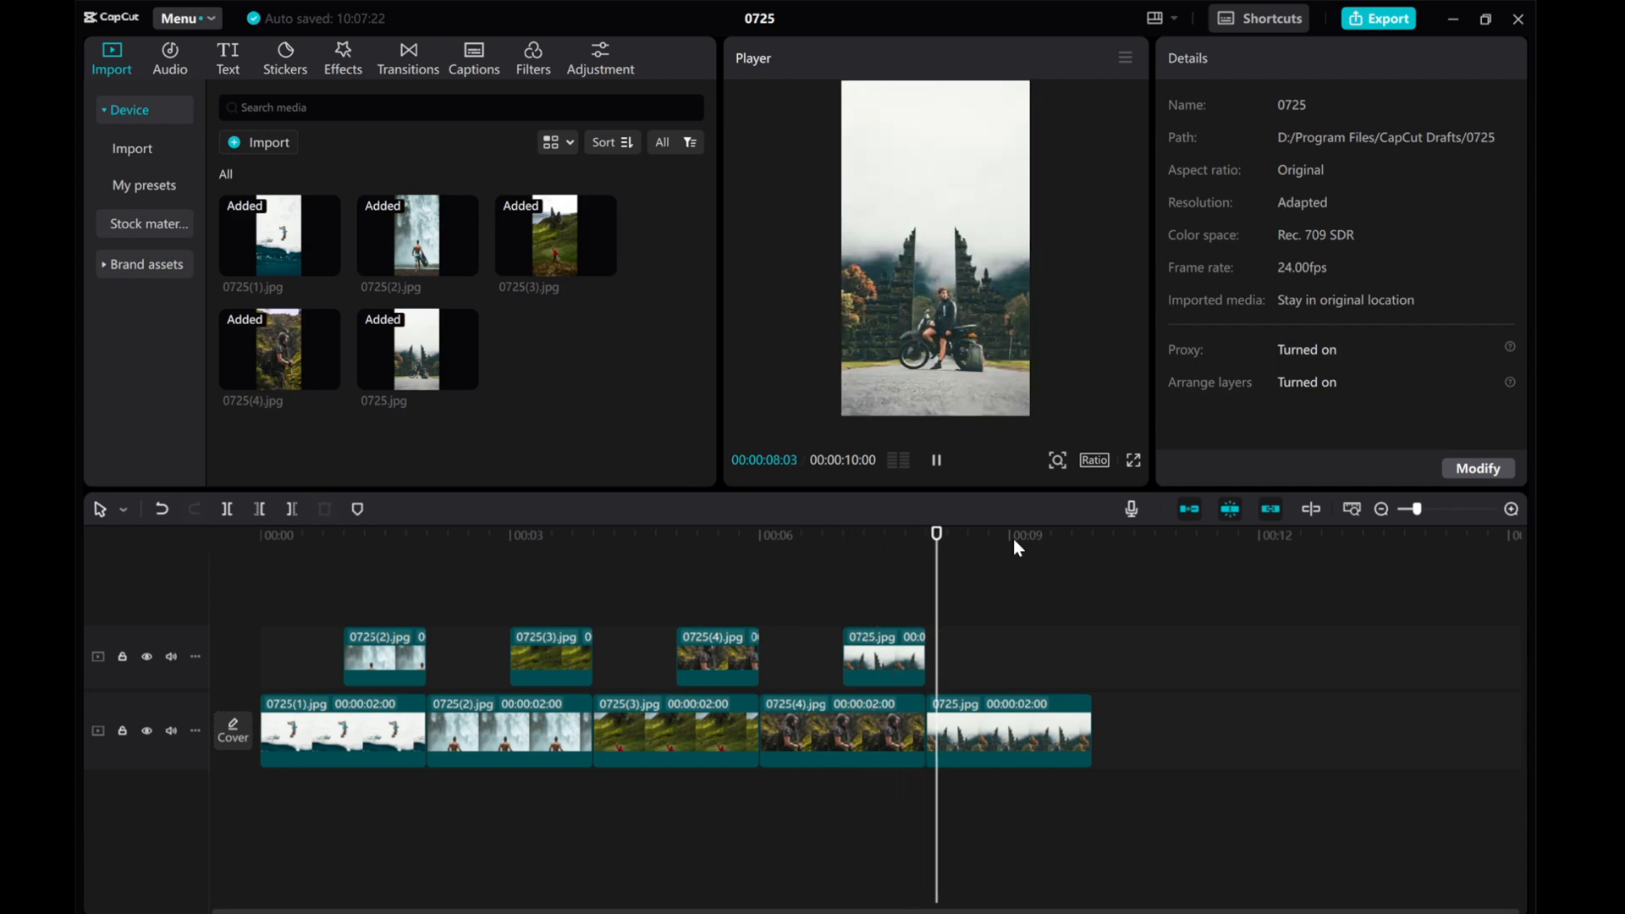